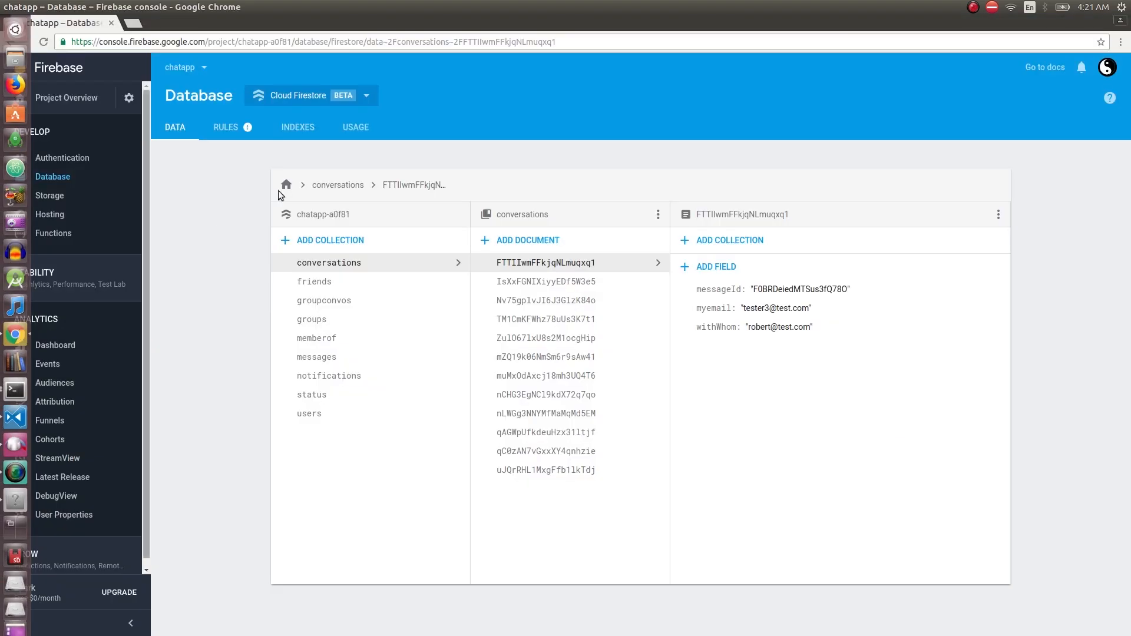
- Add 'frame: false' after the height setting in main.js BrowserWindow options
click(177, 23)
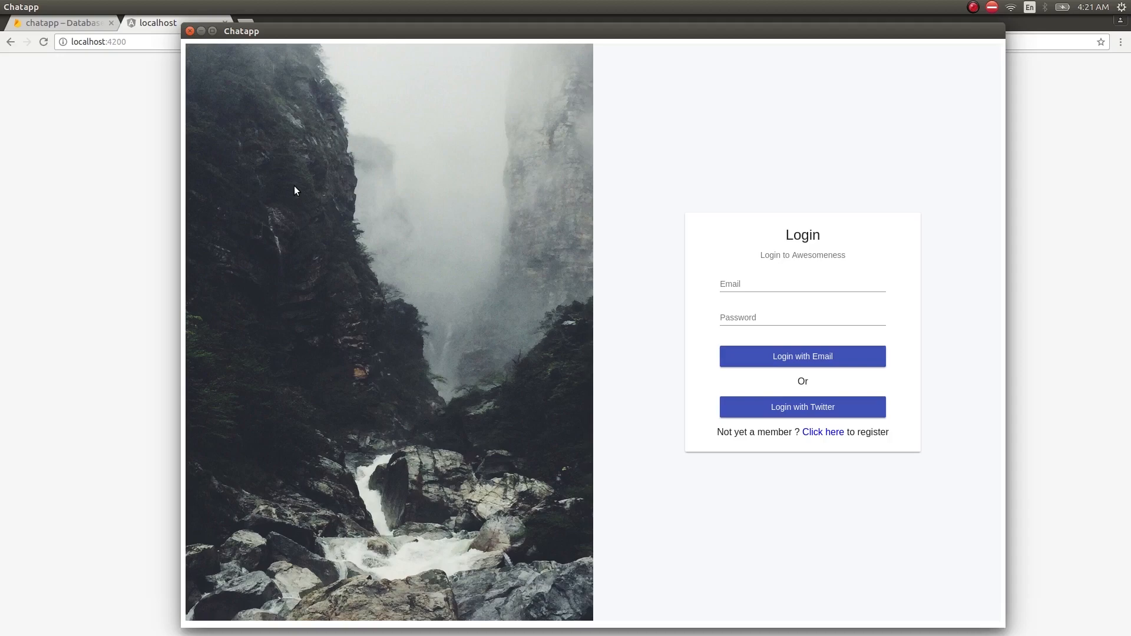
mouse_move(536, 78)
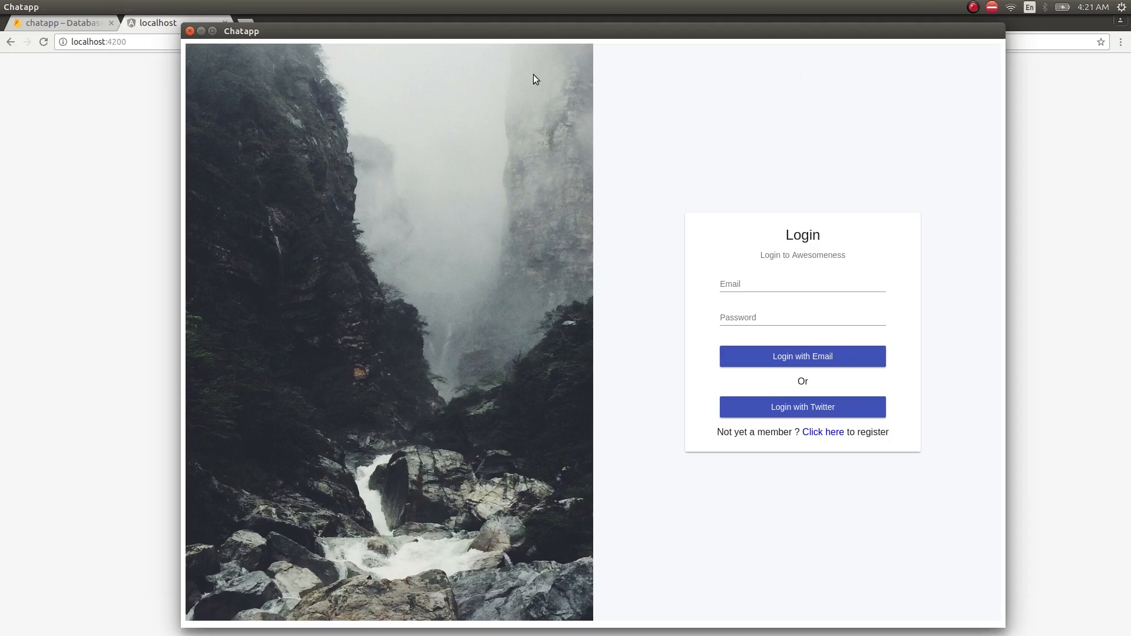
mouse_move(910, 343)
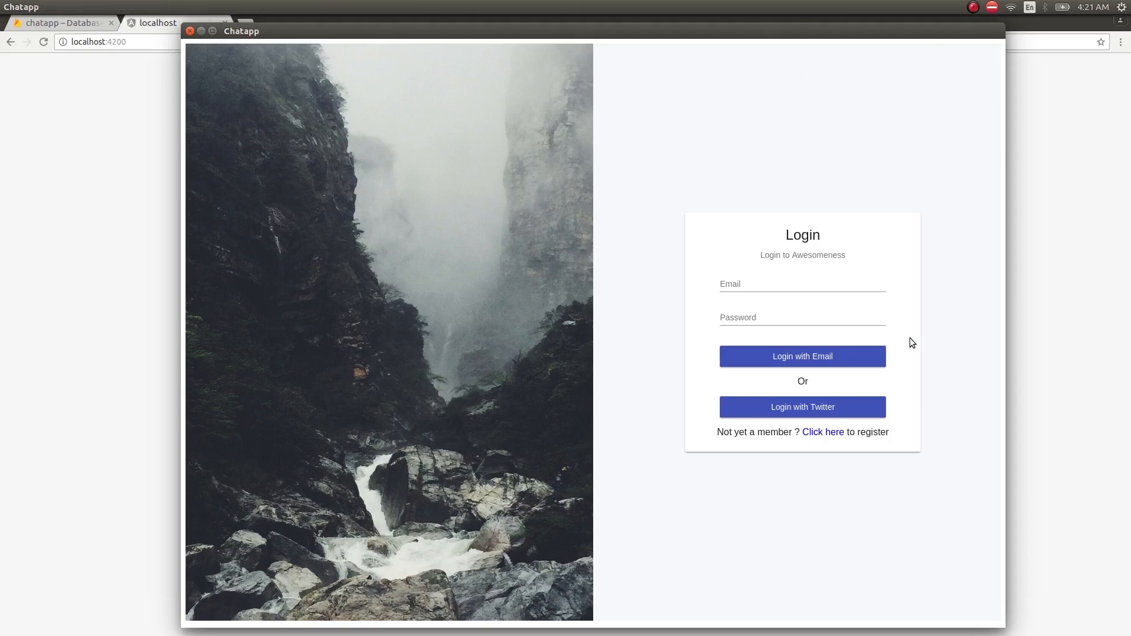
mouse_move(510, 174)
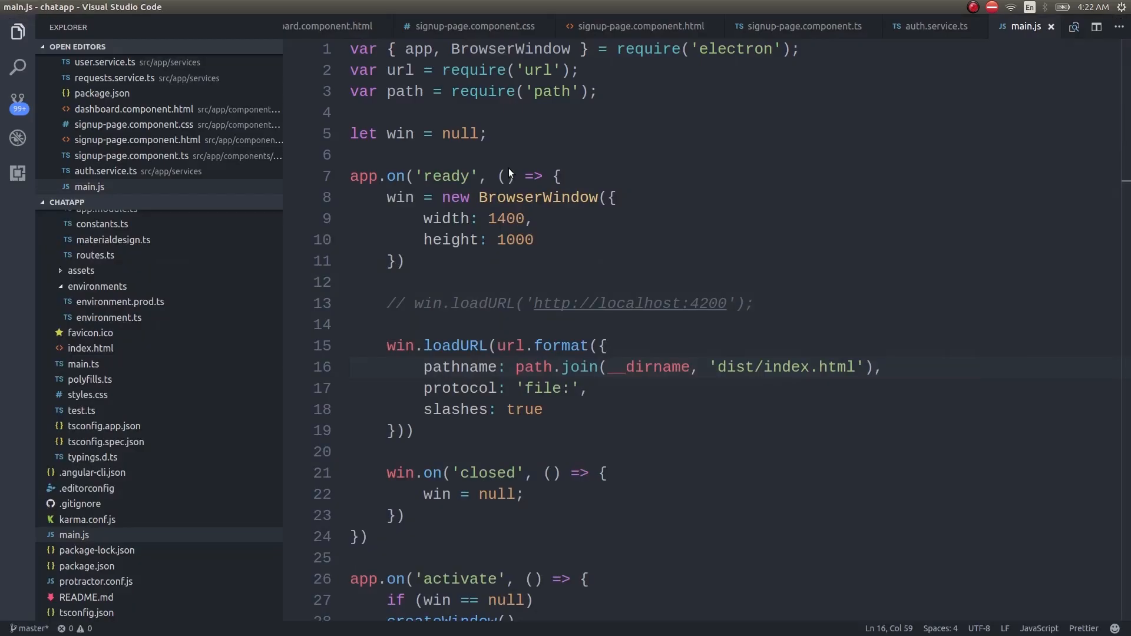
click(577, 240)
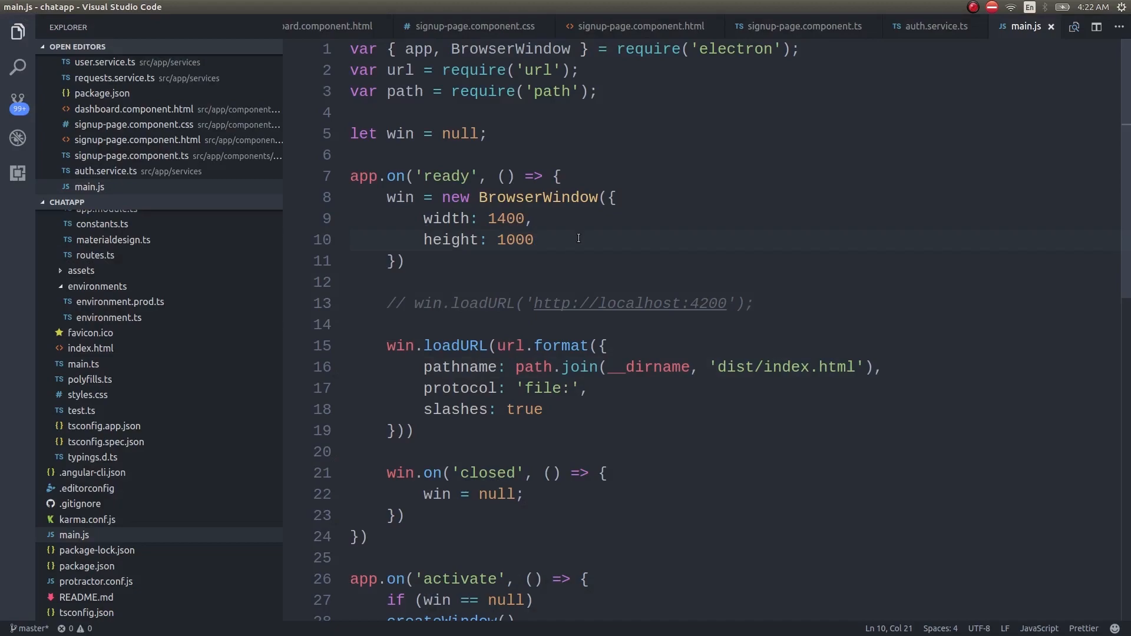
text(framie)
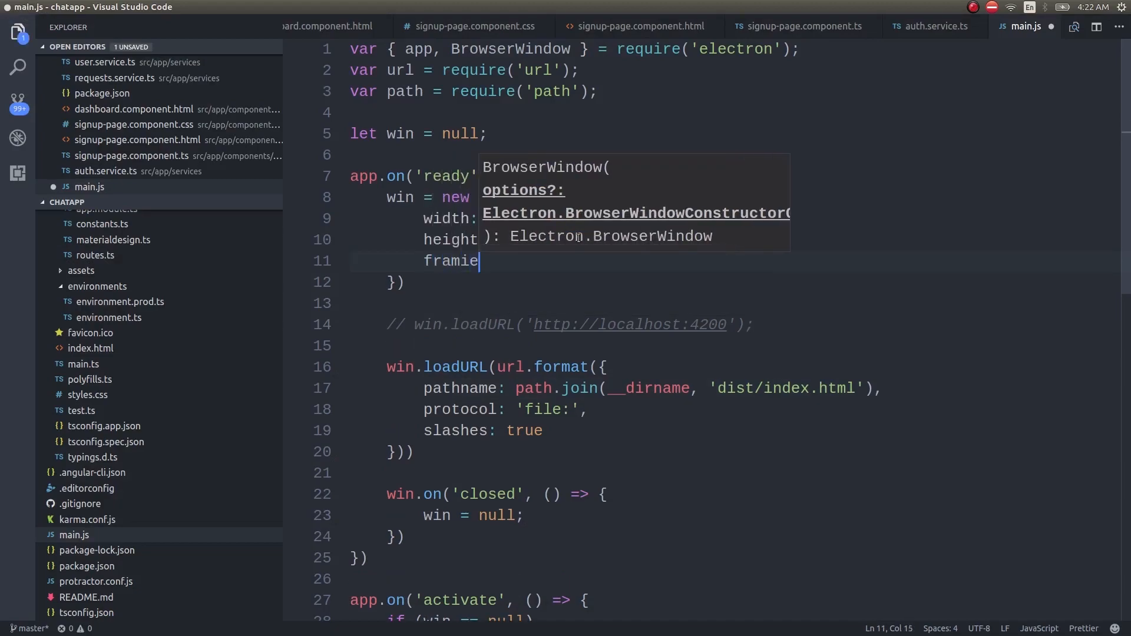
text(: f)
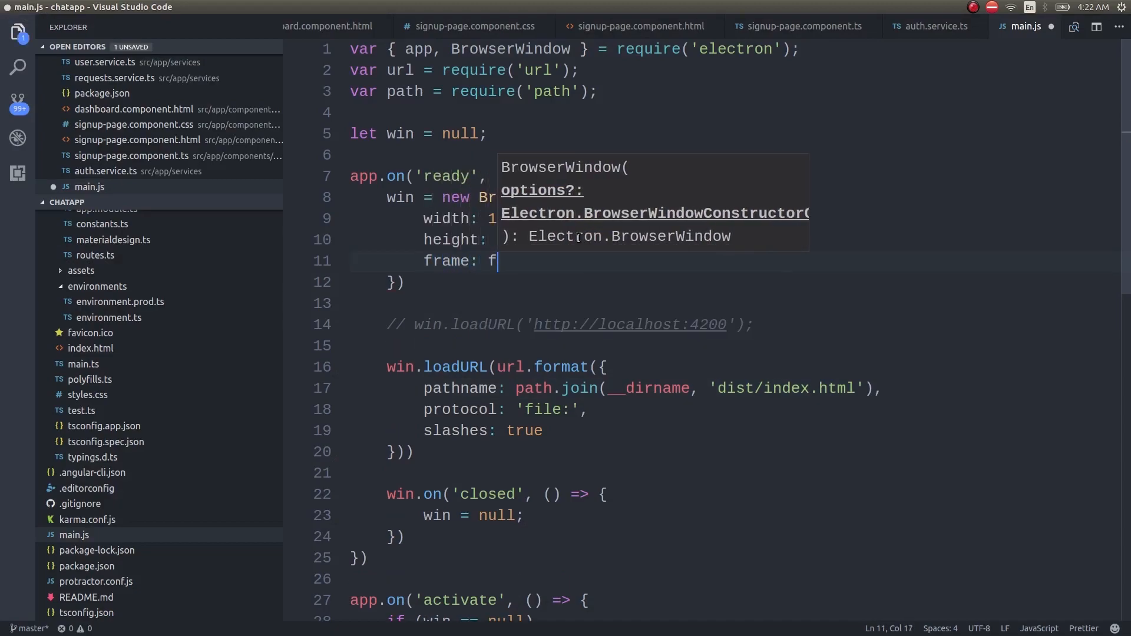
text(alse)
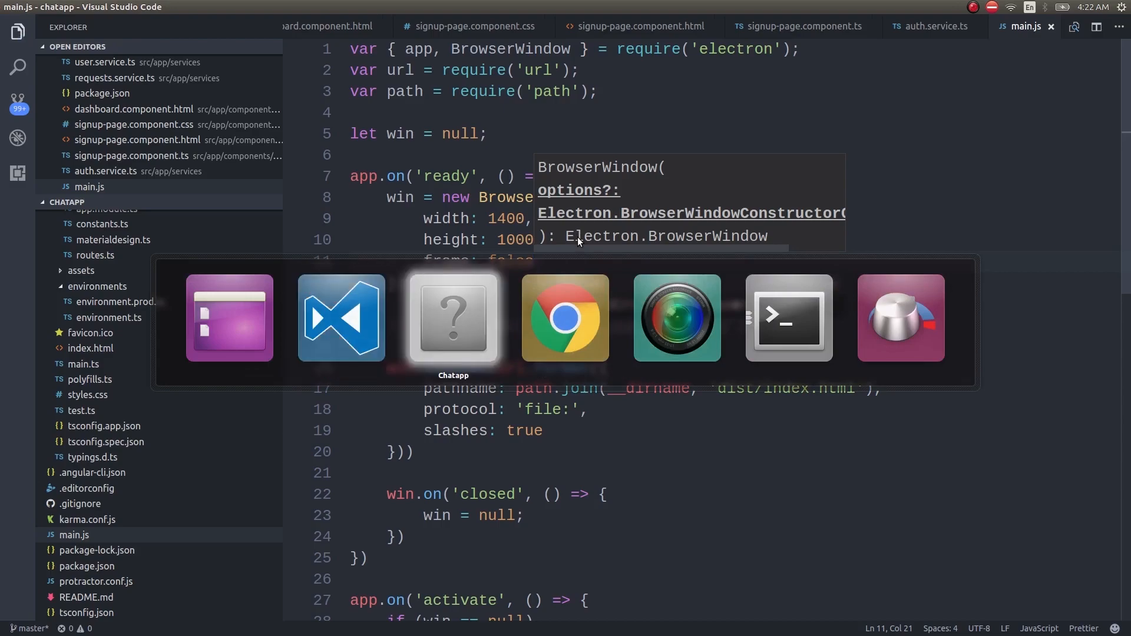
- Relaunch the app from the terminal with 'npm run electron'
click(788, 317)
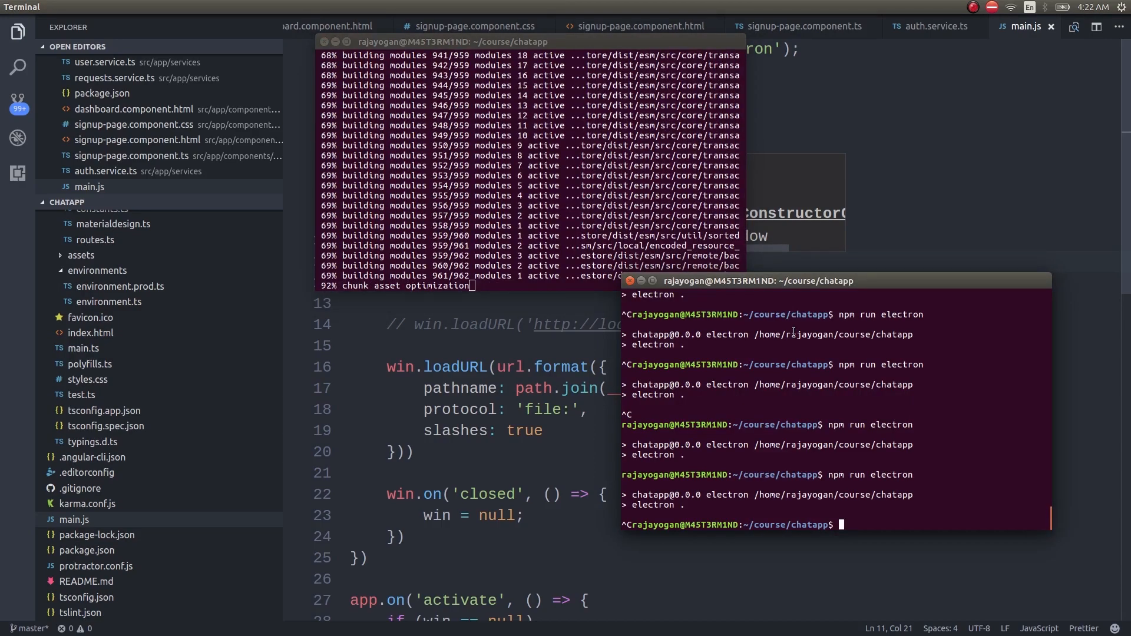
text(npm run)
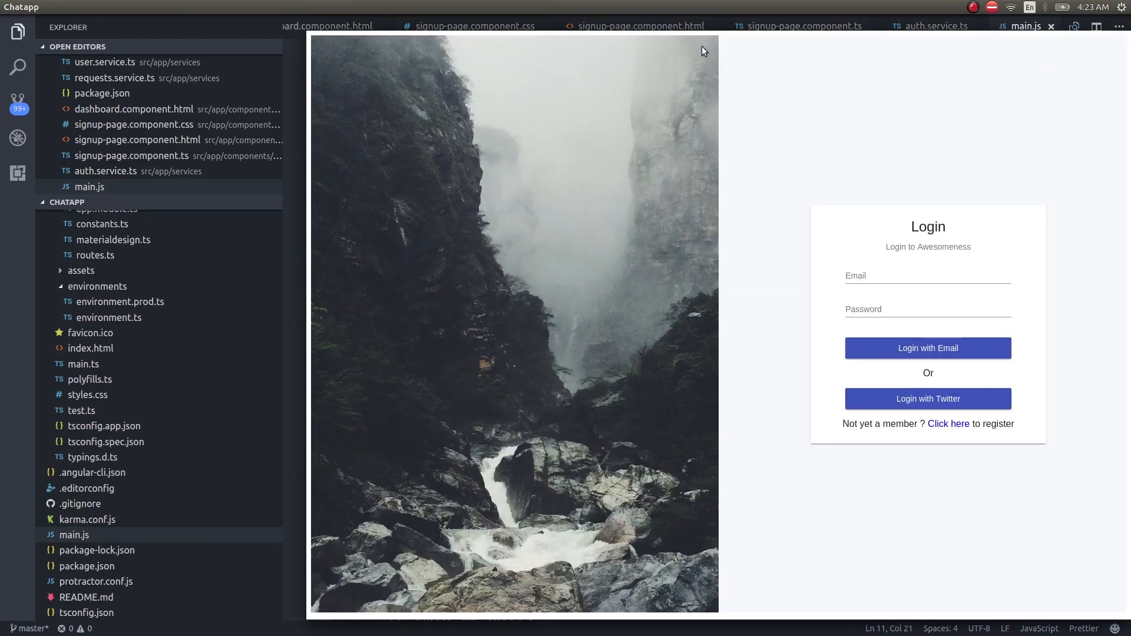
mouse_move(395, 194)
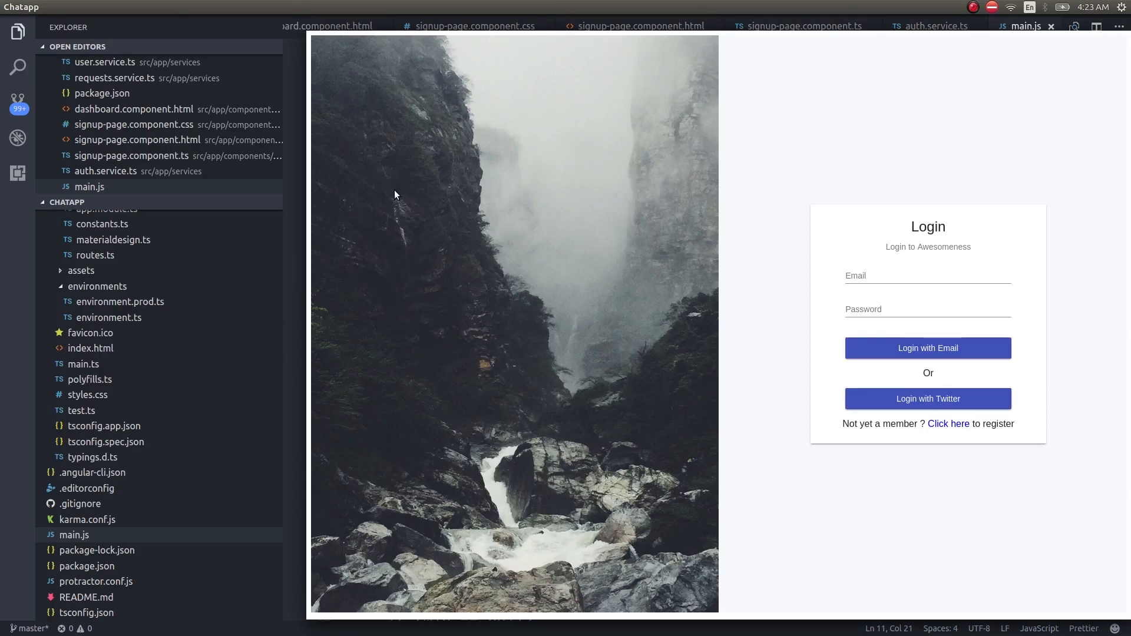
mouse_move(343, 34)
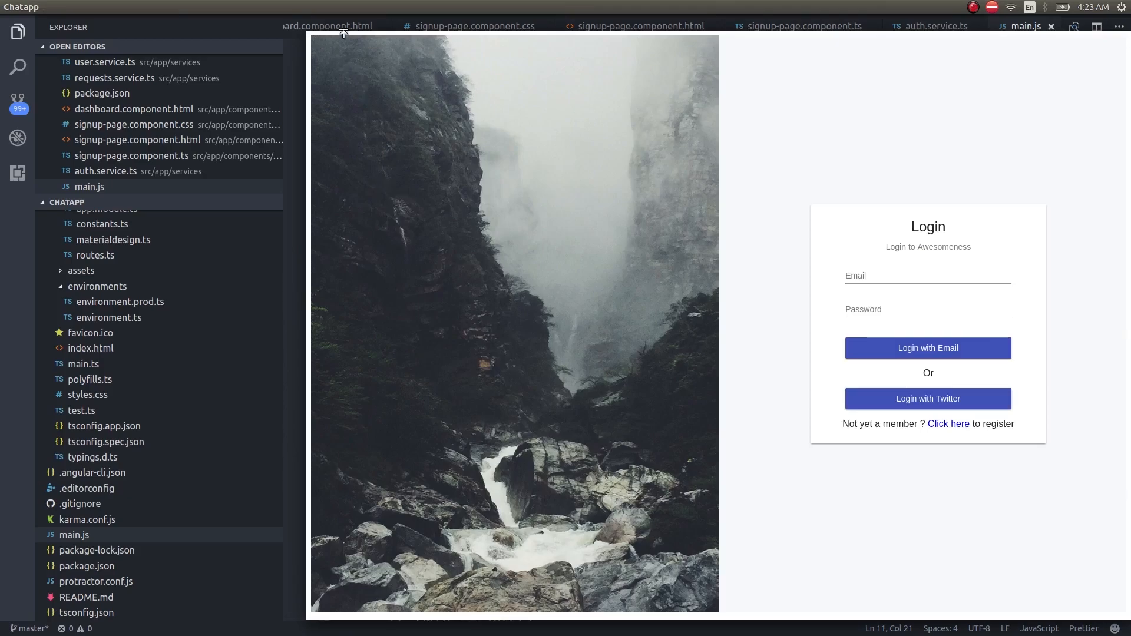
mouse_move(304, 505)
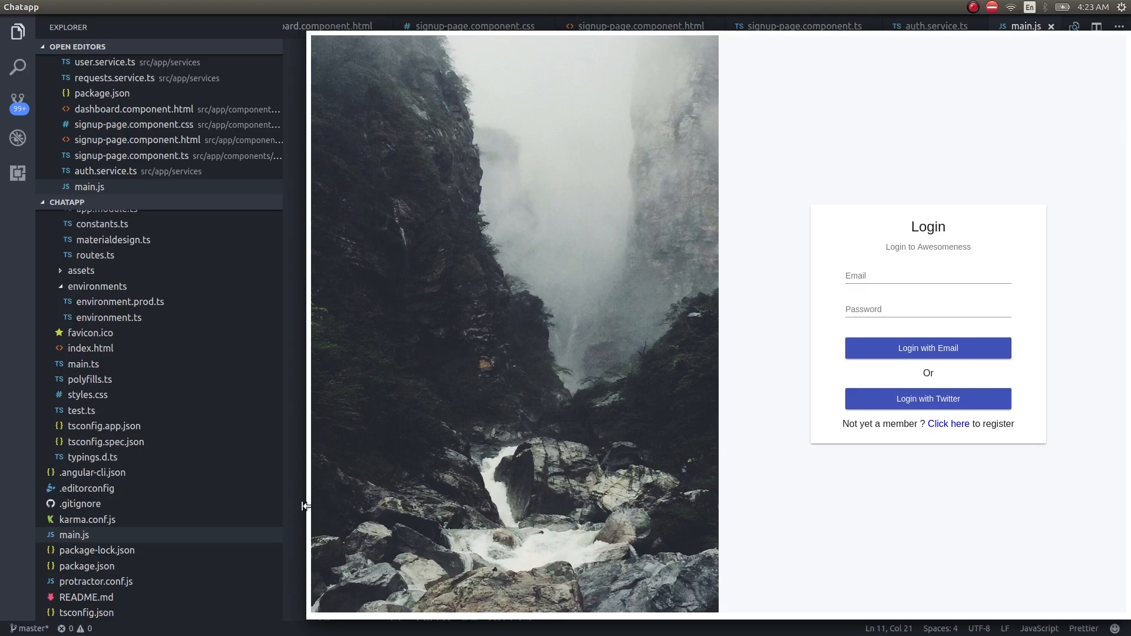
mouse_move(555, 39)
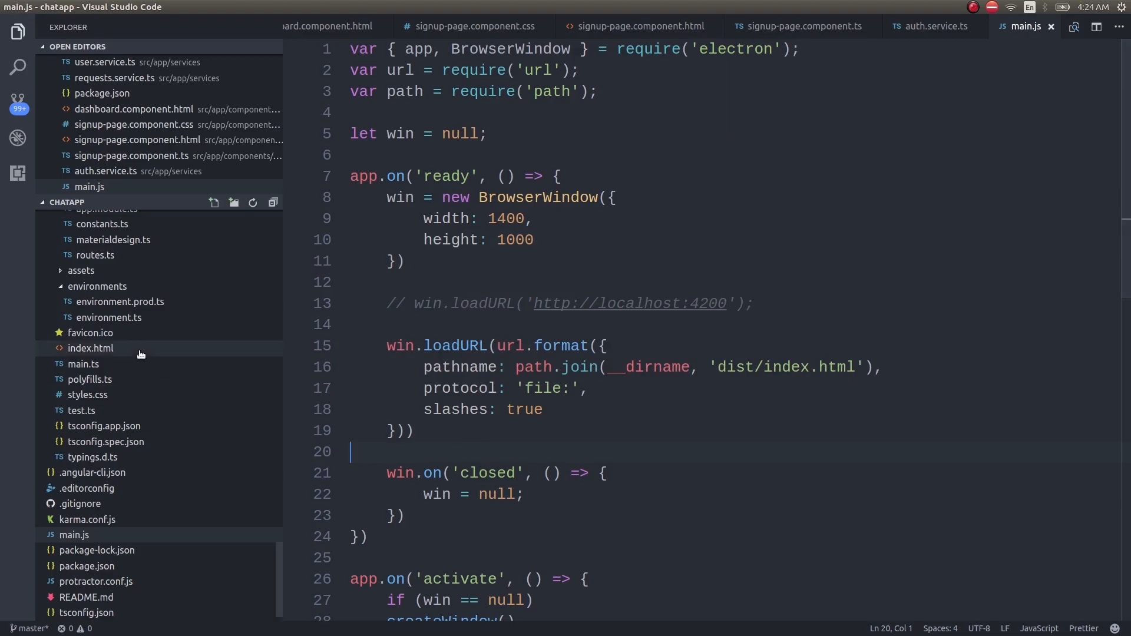
- Locate and open index.html under src in the Explorer
scroll(down, 3)
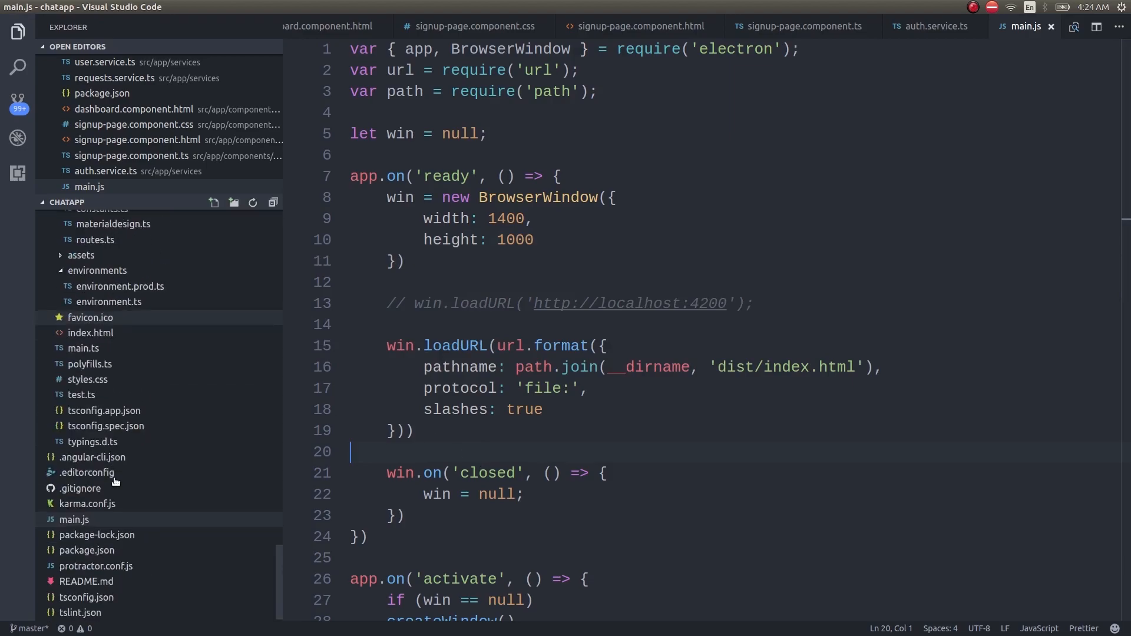
click(91, 332)
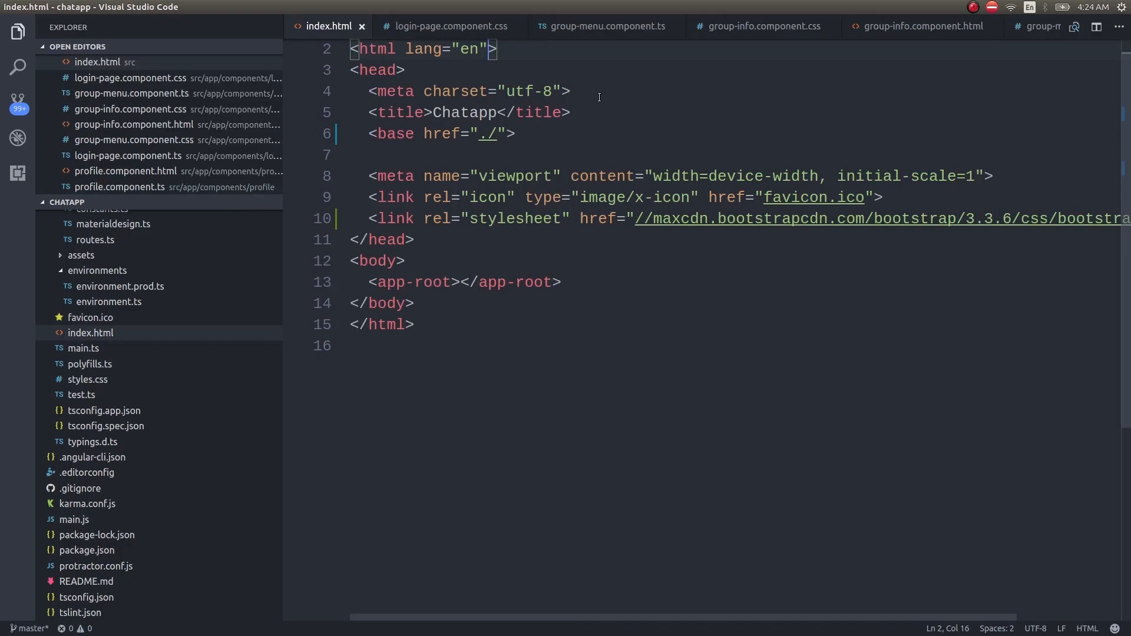
- Write style="margin: 0px; padding: 0px;" on the html tag
text(style=")
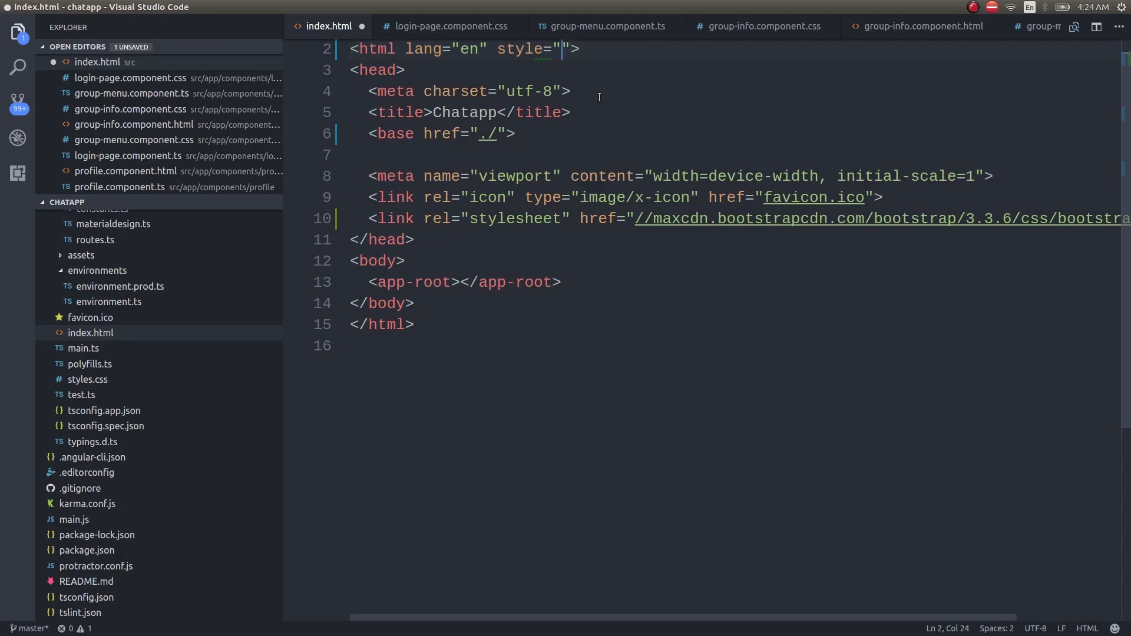
text(margin: 0px;)
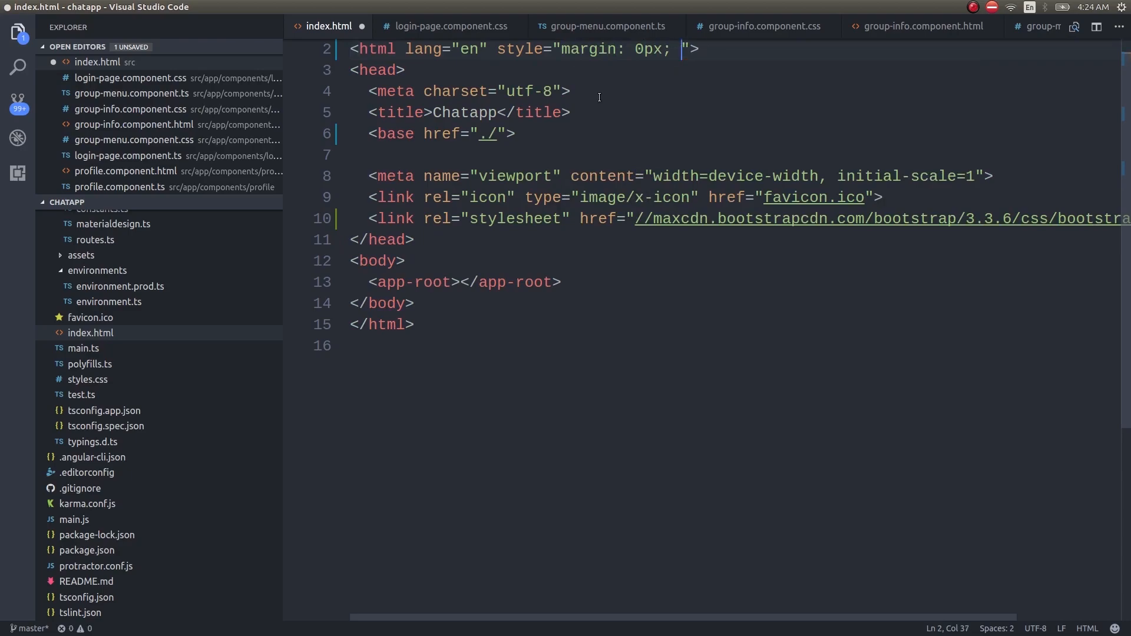
text(padding:)
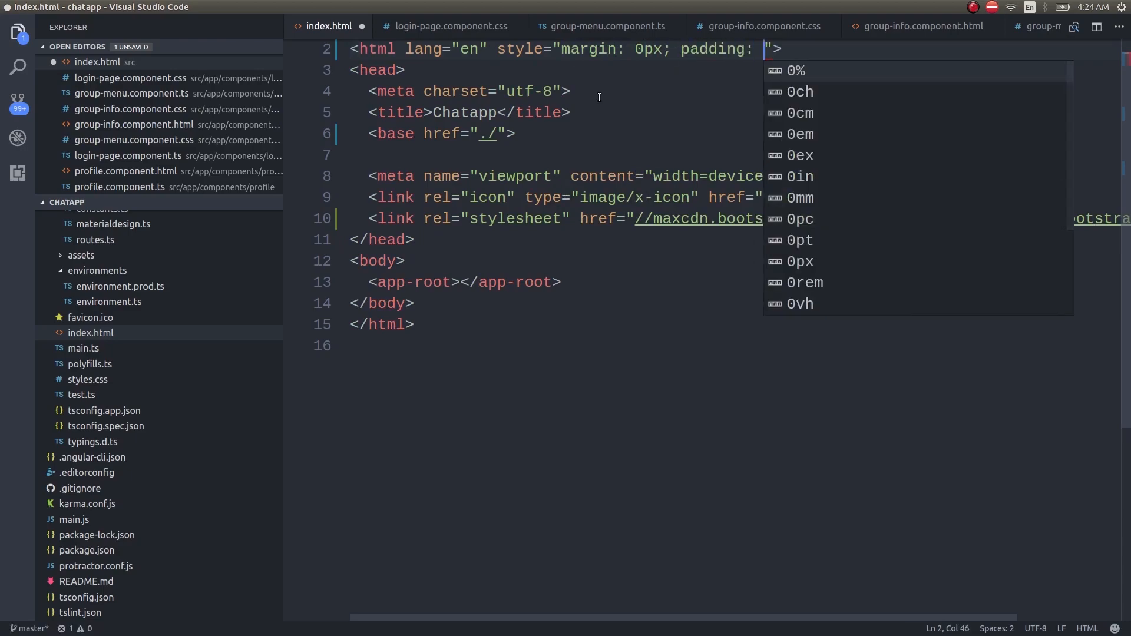
text(0px;)
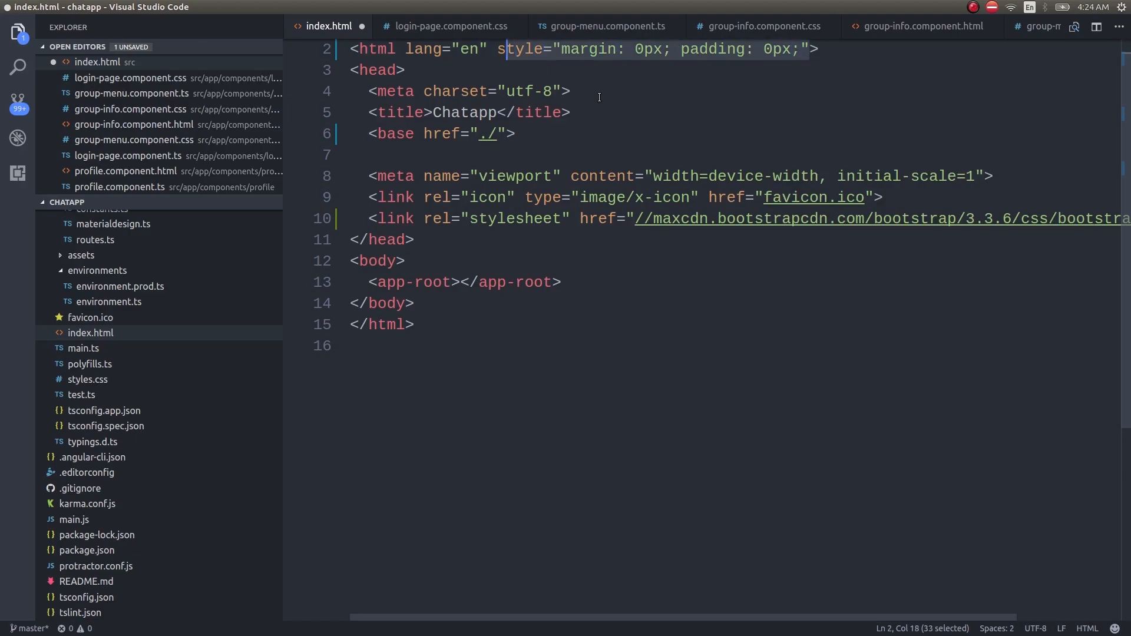
- Paste the same zero margin and padding style onto another tag
click(810, 219)
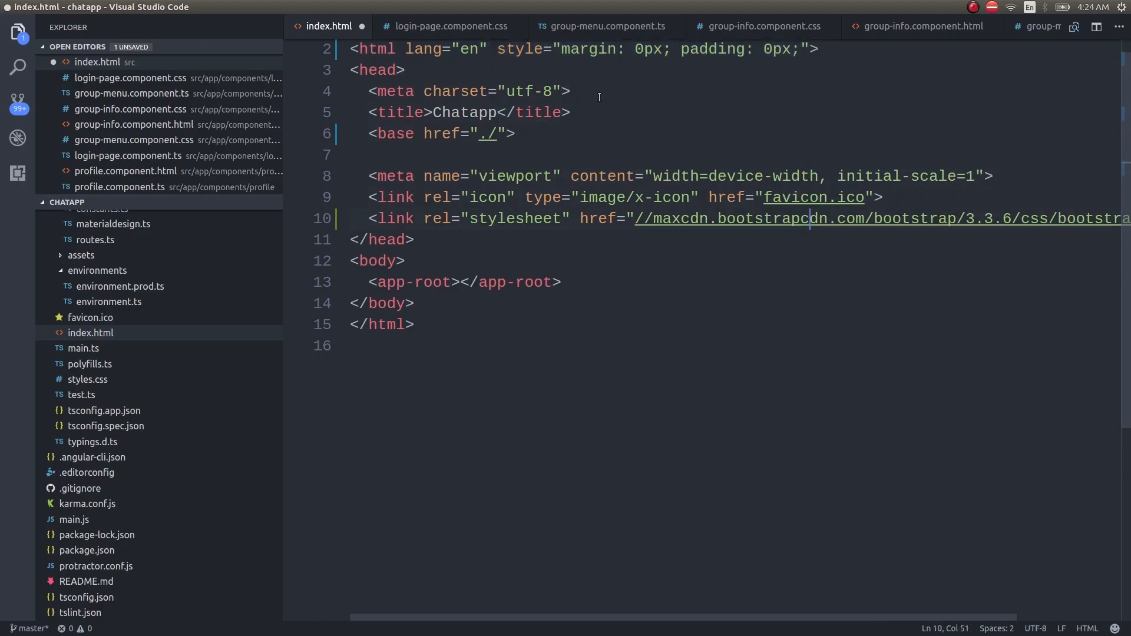
text(style="margin: 0px; padding: 0px;")
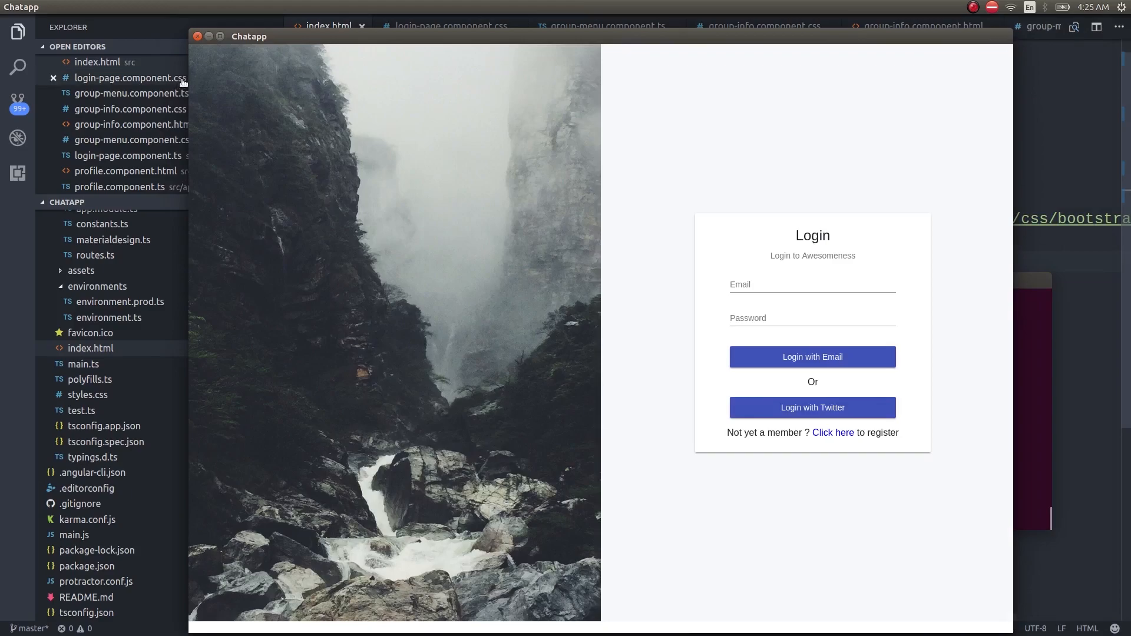
mouse_move(227, 347)
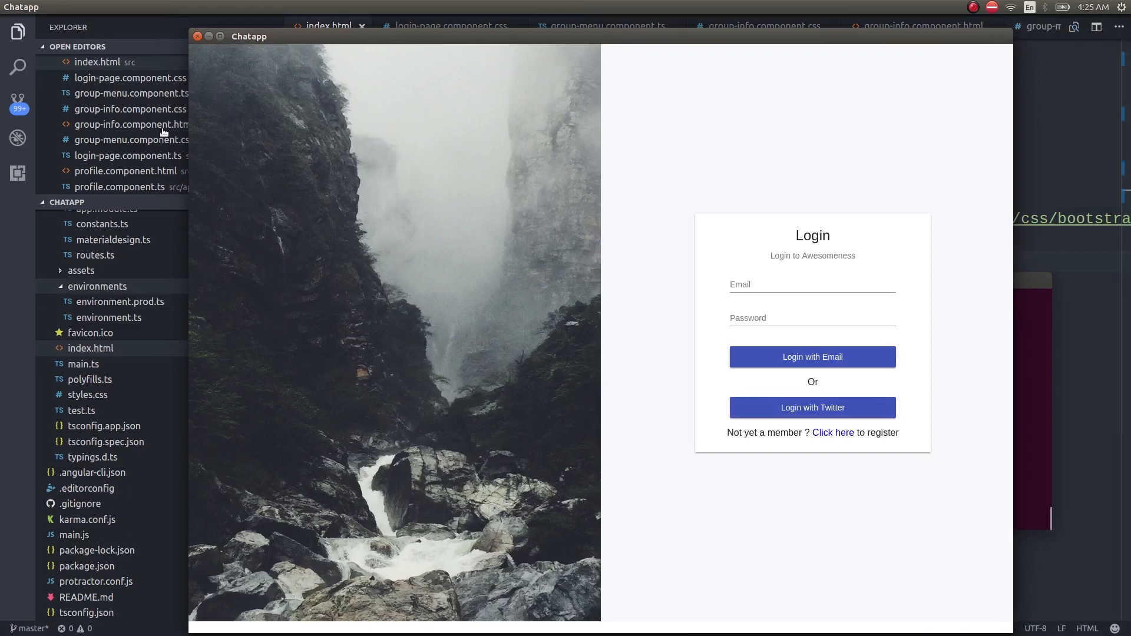
click(812, 284)
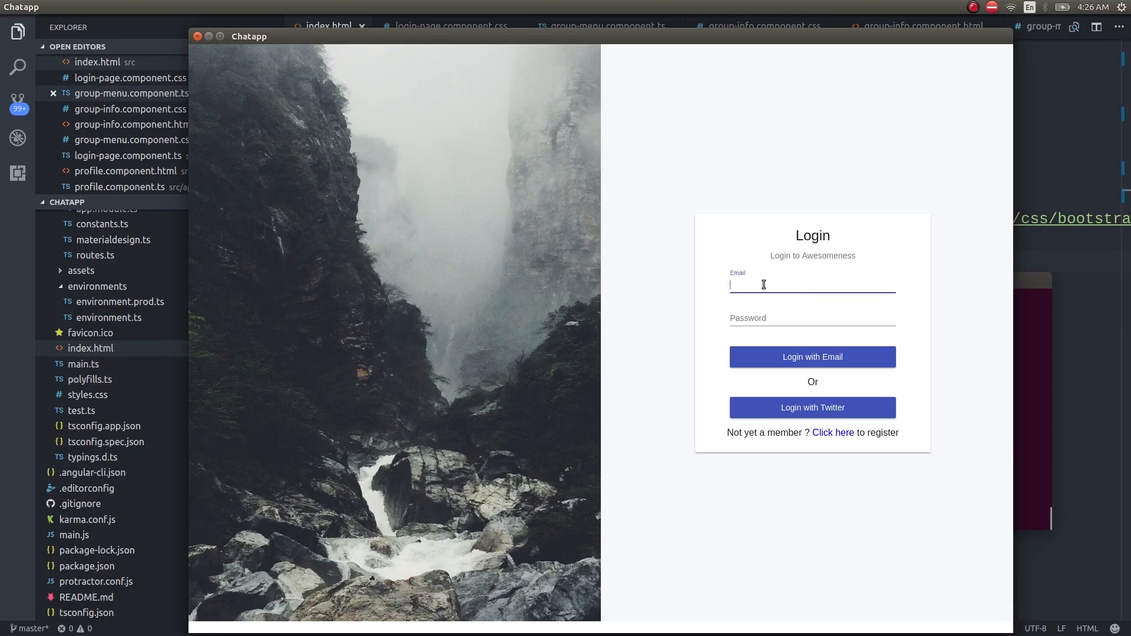
text(robert@test.co)
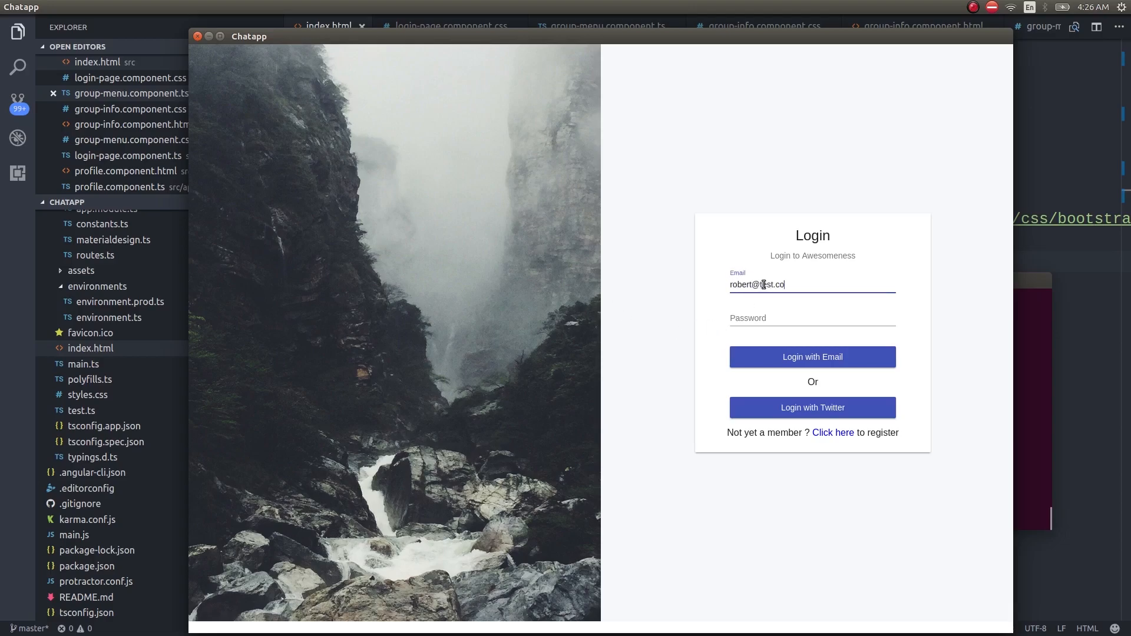
text(password)
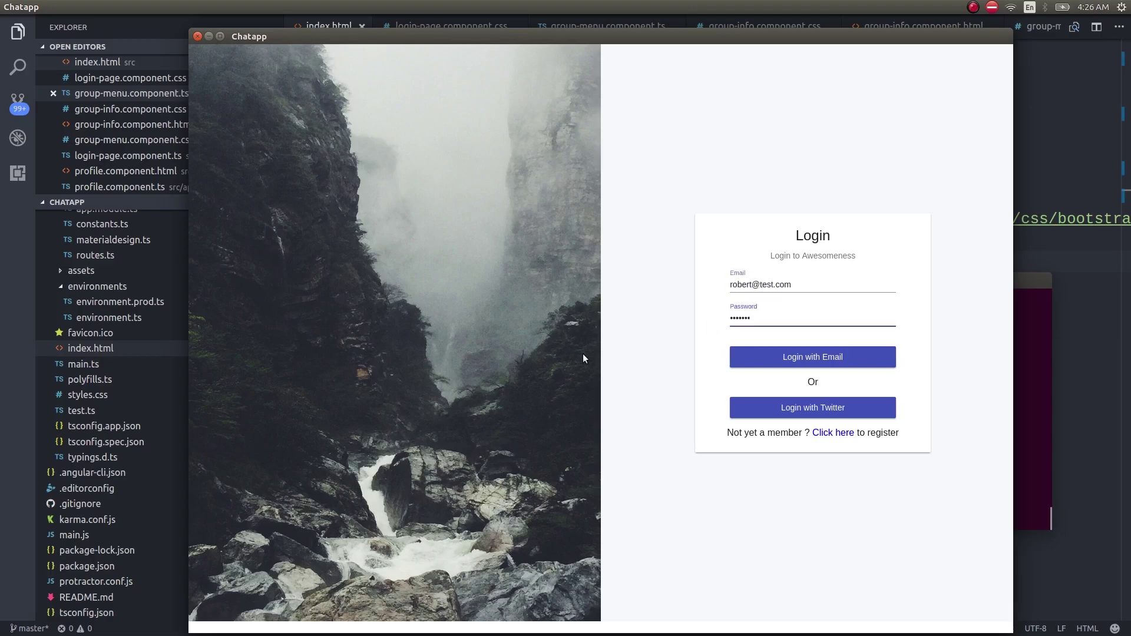
mouse_move(448, 615)
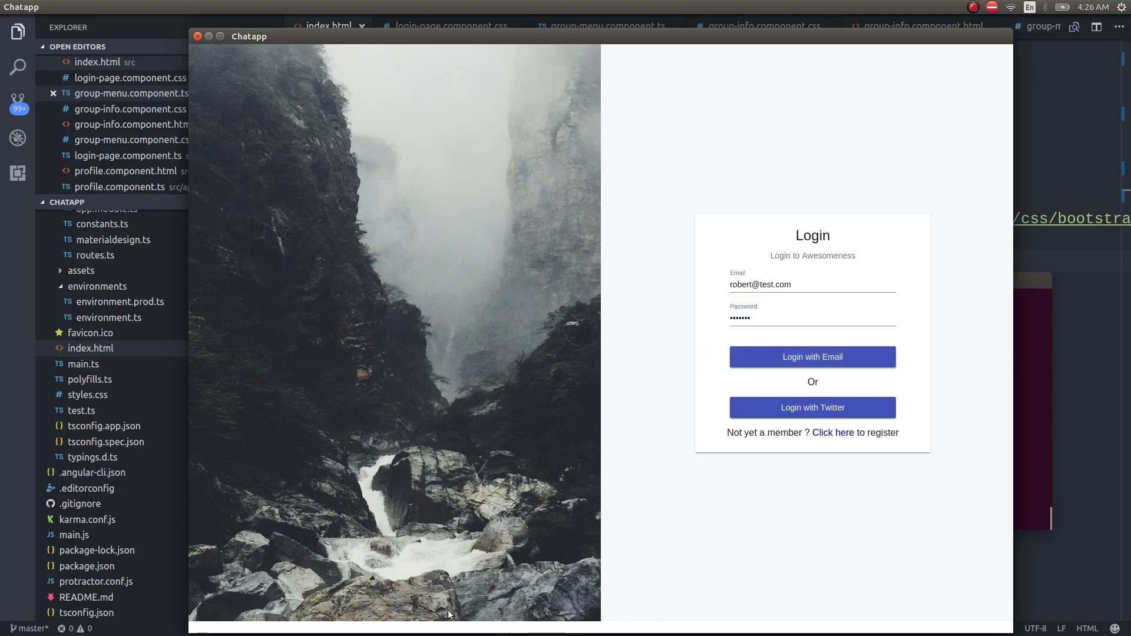
click(811, 356)
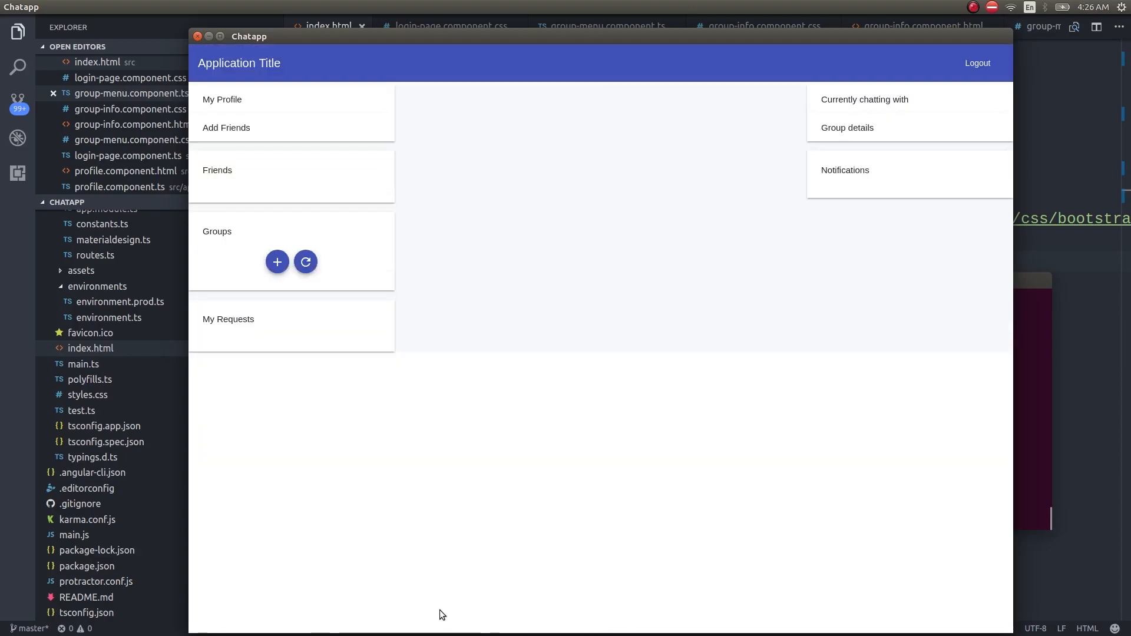
- Load groups and friends, expand Add Friends and My Profile, collapse Groups, then log out
click(305, 261)
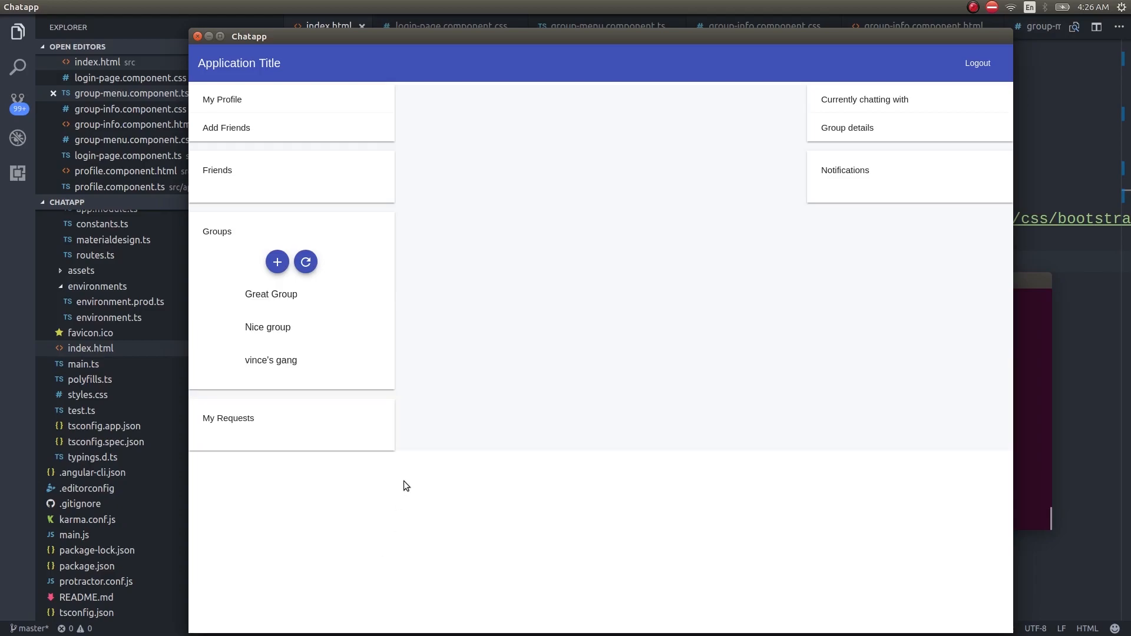
click(217, 170)
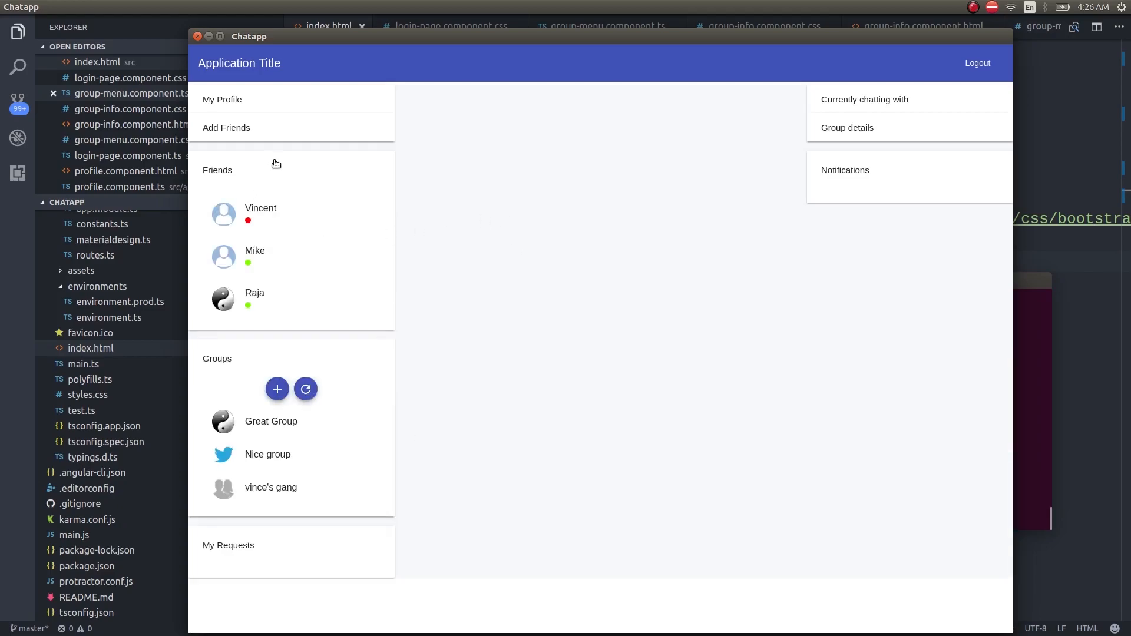
click(226, 128)
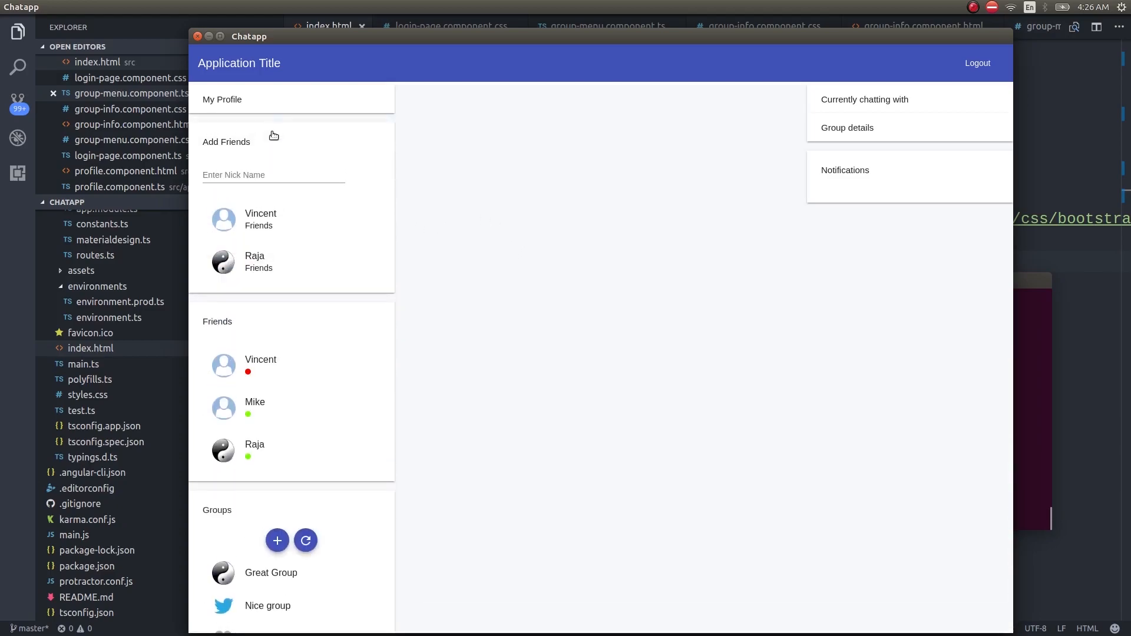
click(222, 99)
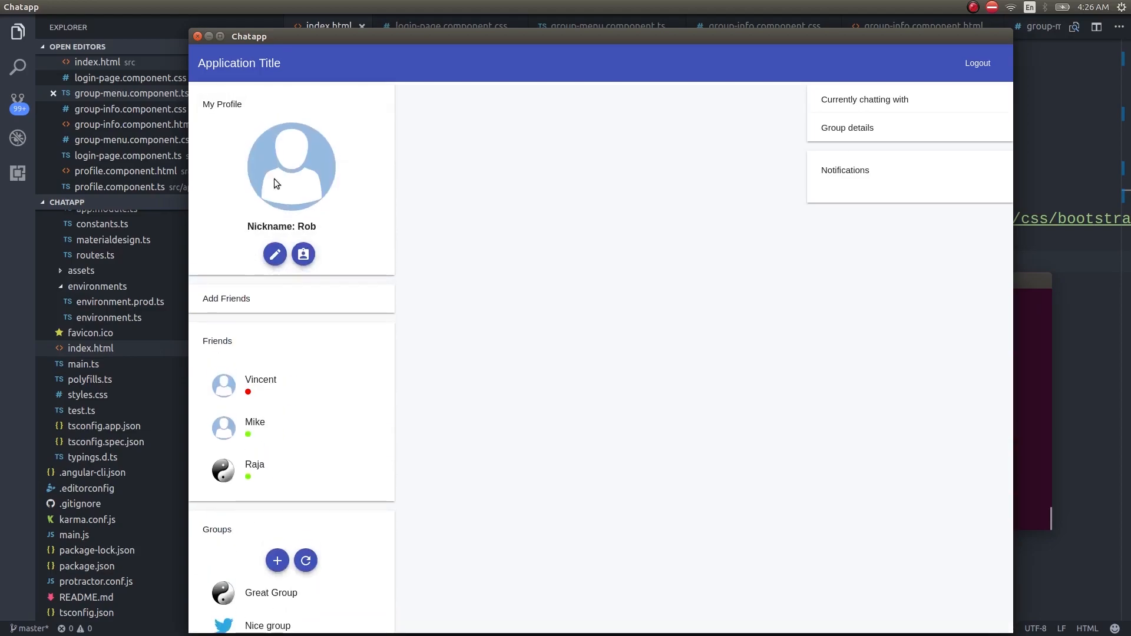
mouse_move(462, 631)
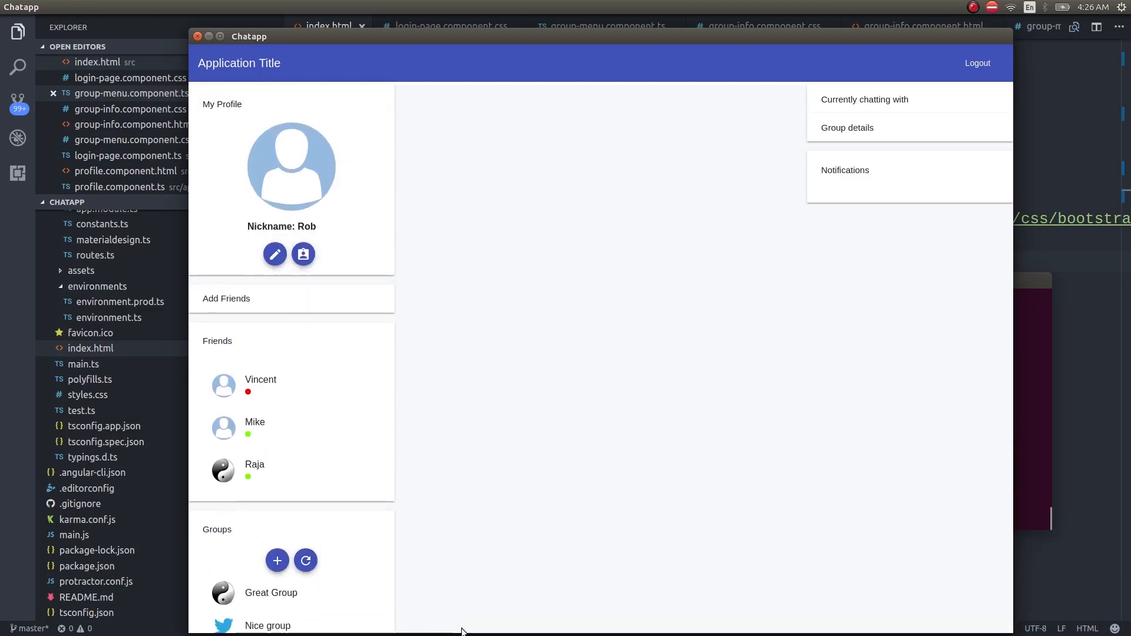
mouse_move(364, 629)
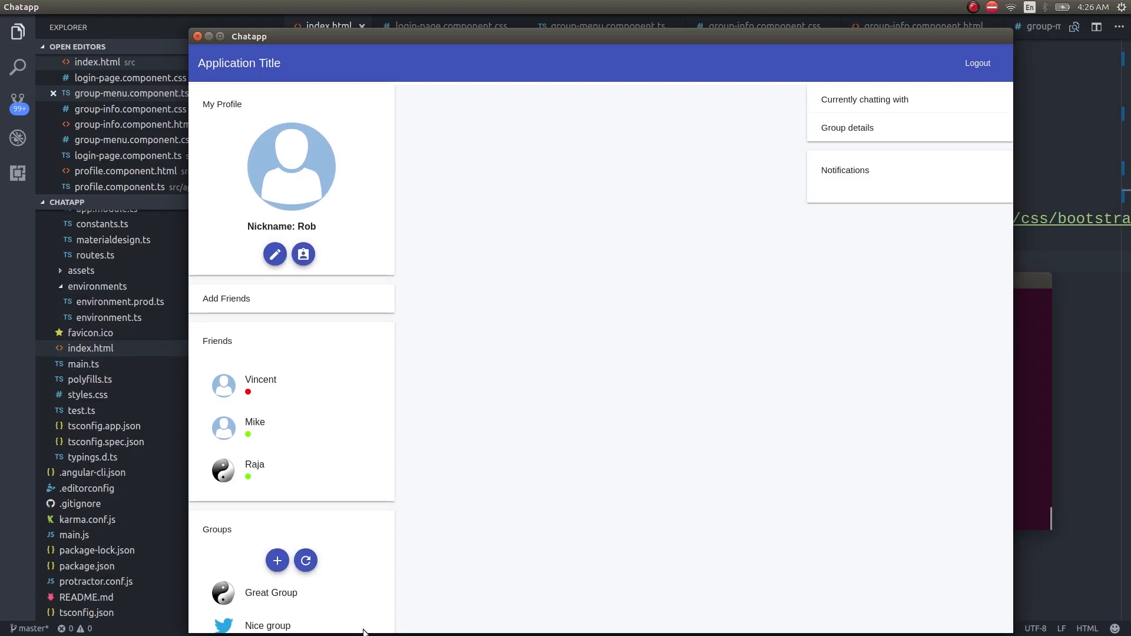
click(217, 524)
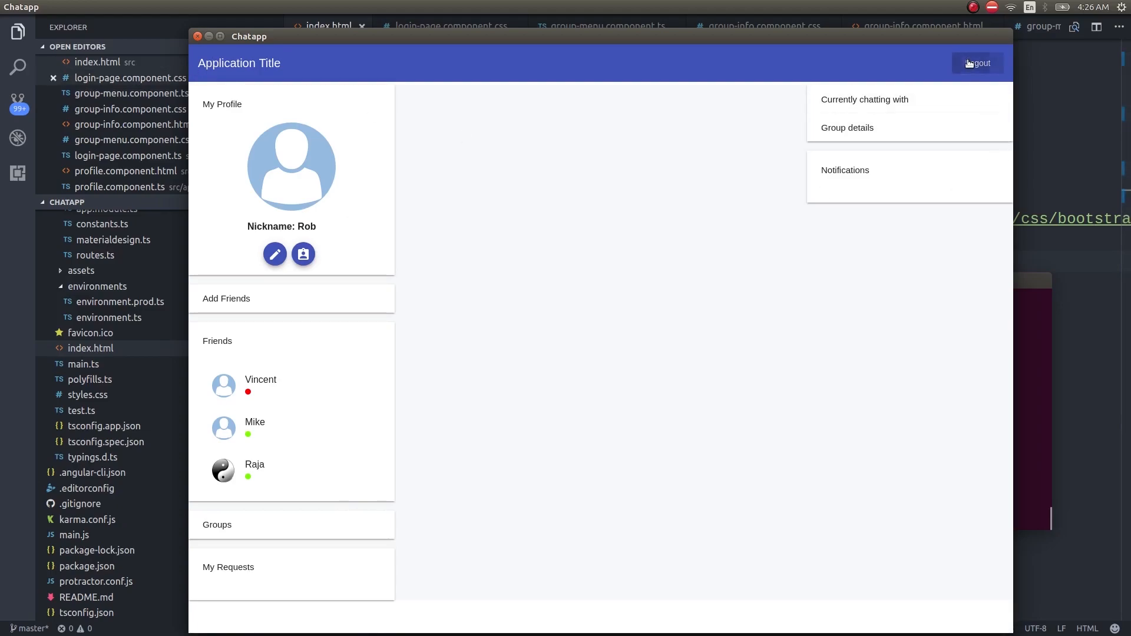
click(978, 63)
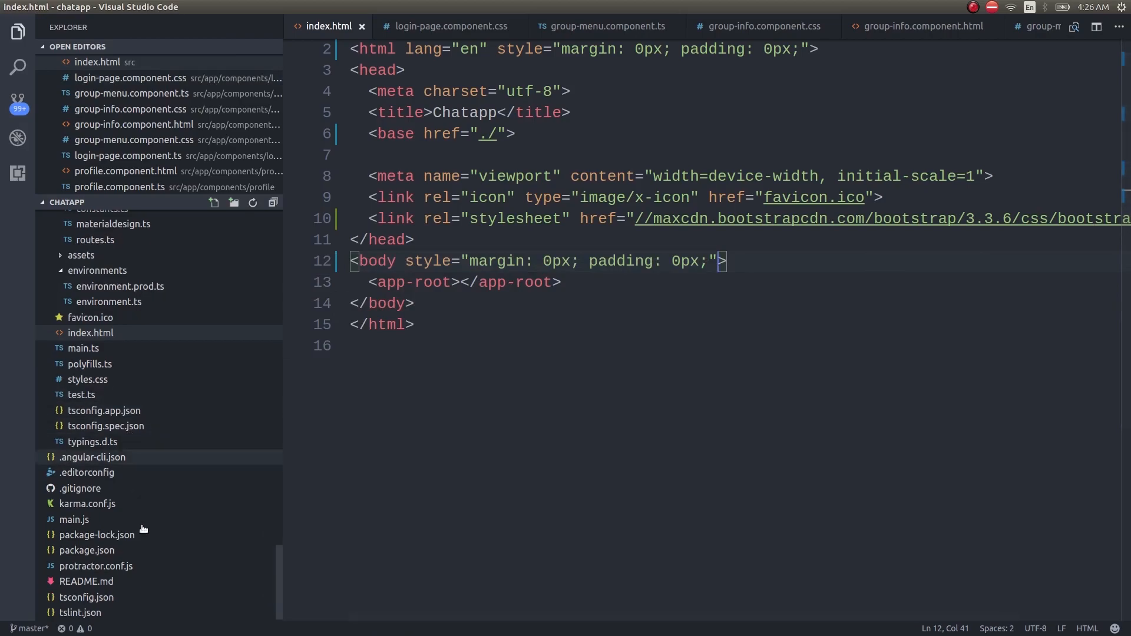
- Scroll up through index.html to review the zeroed html and body styles
scroll(up, 3)
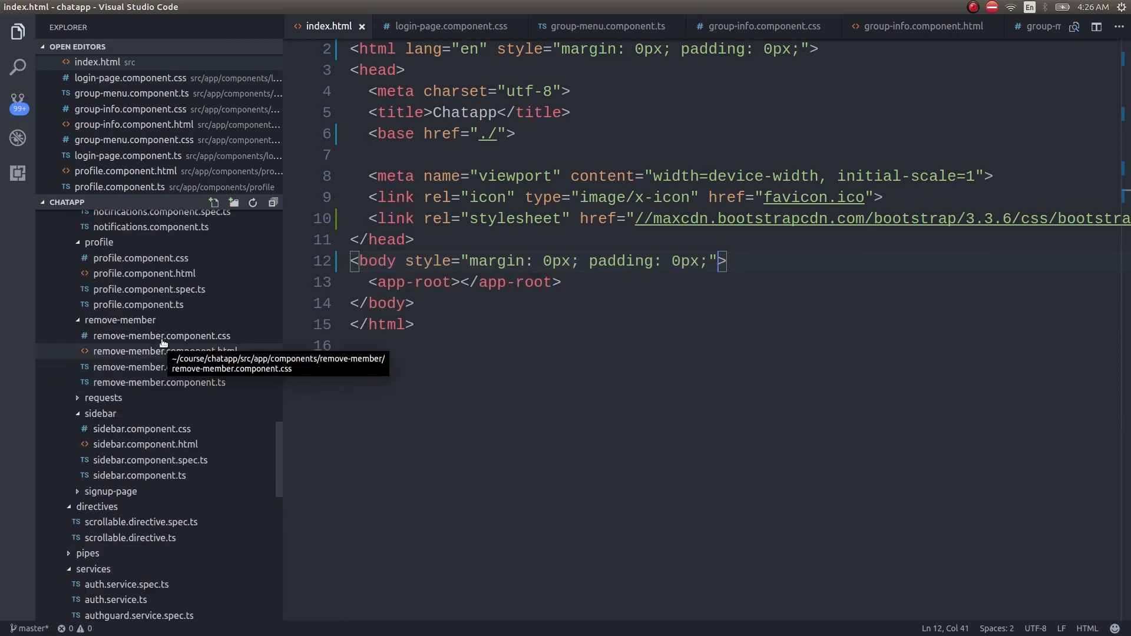
scroll(up, 3)
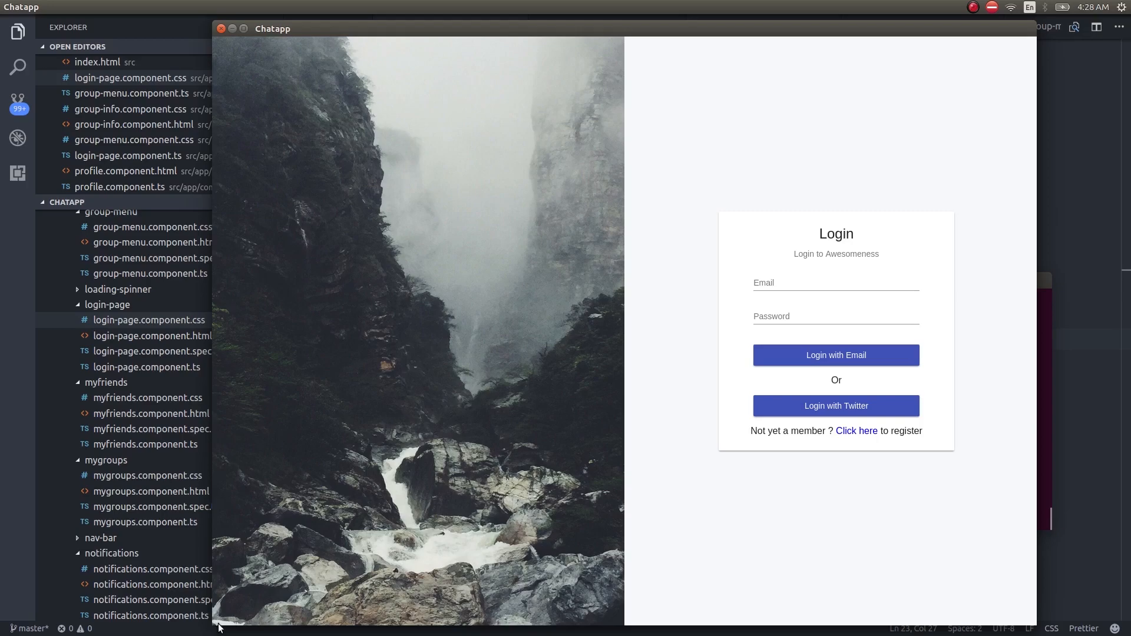
mouse_move(369, 570)
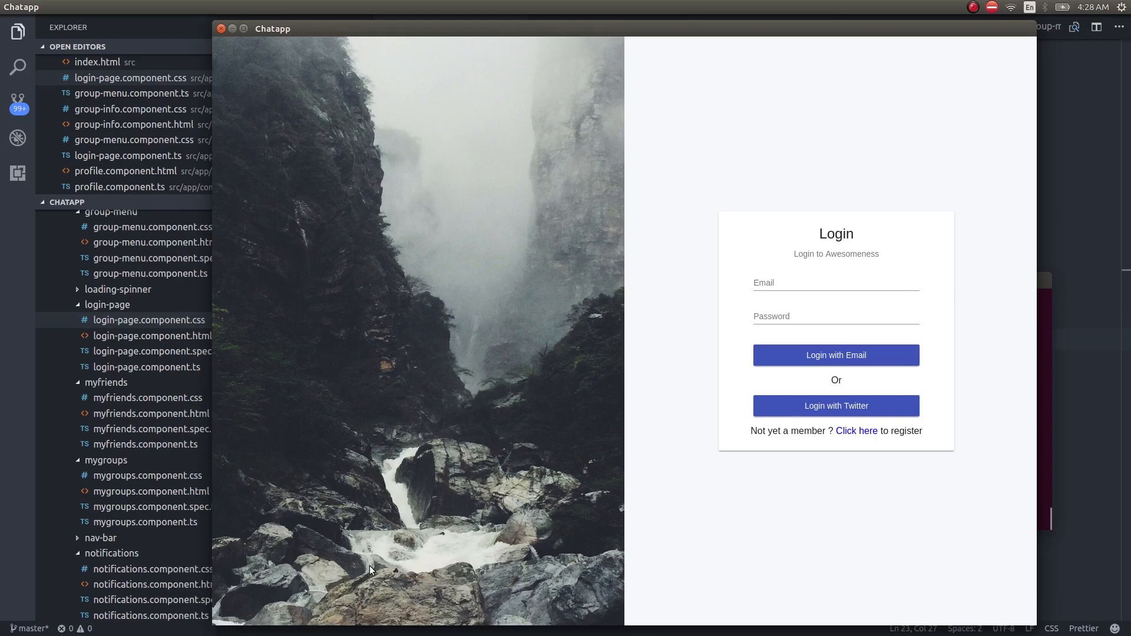
mouse_move(933, 307)
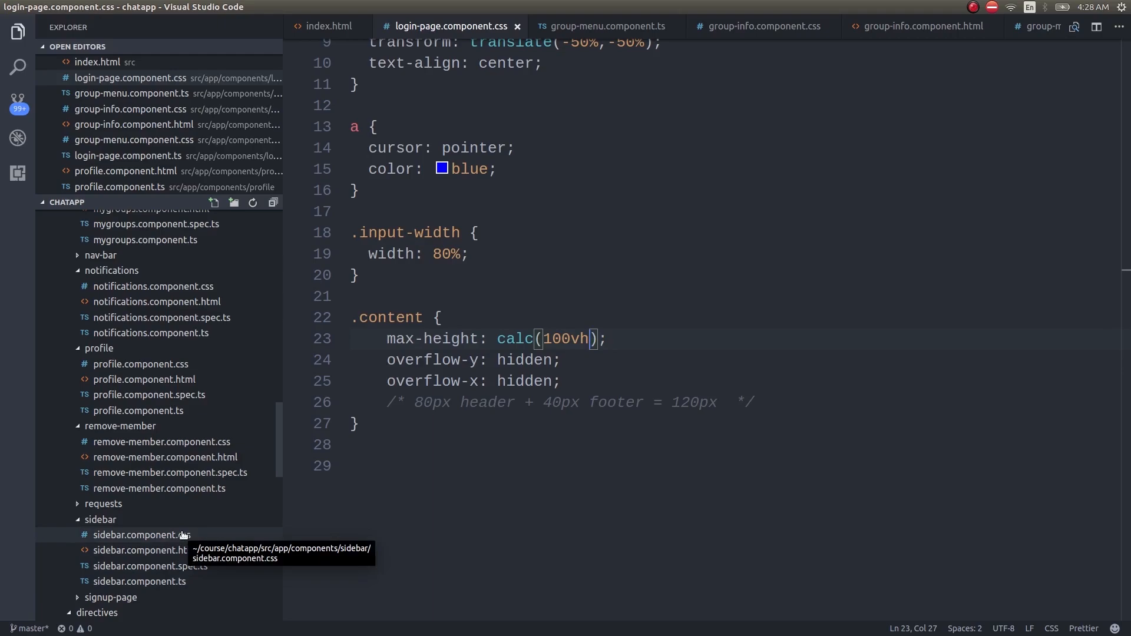
scroll(down, 3)
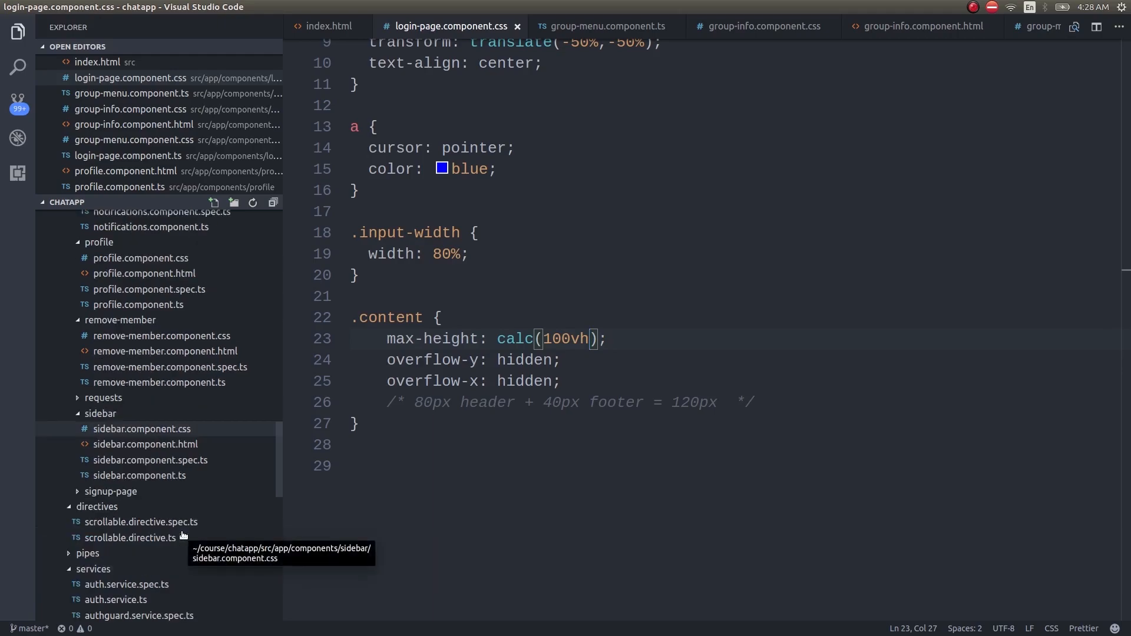
scroll(down, 3)
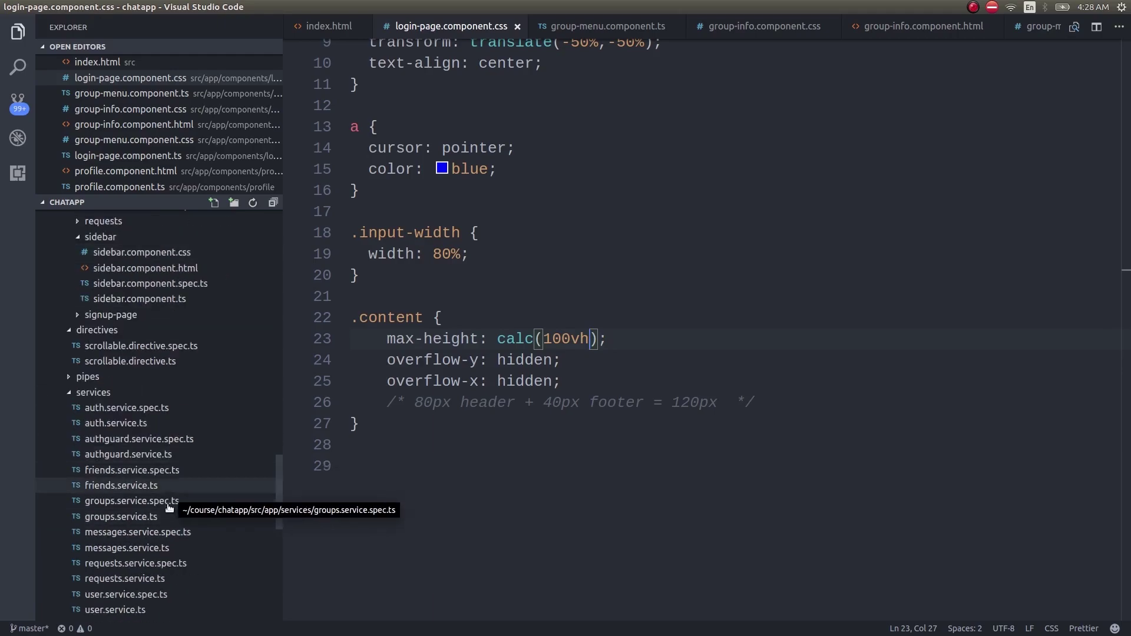
scroll(down, 3)
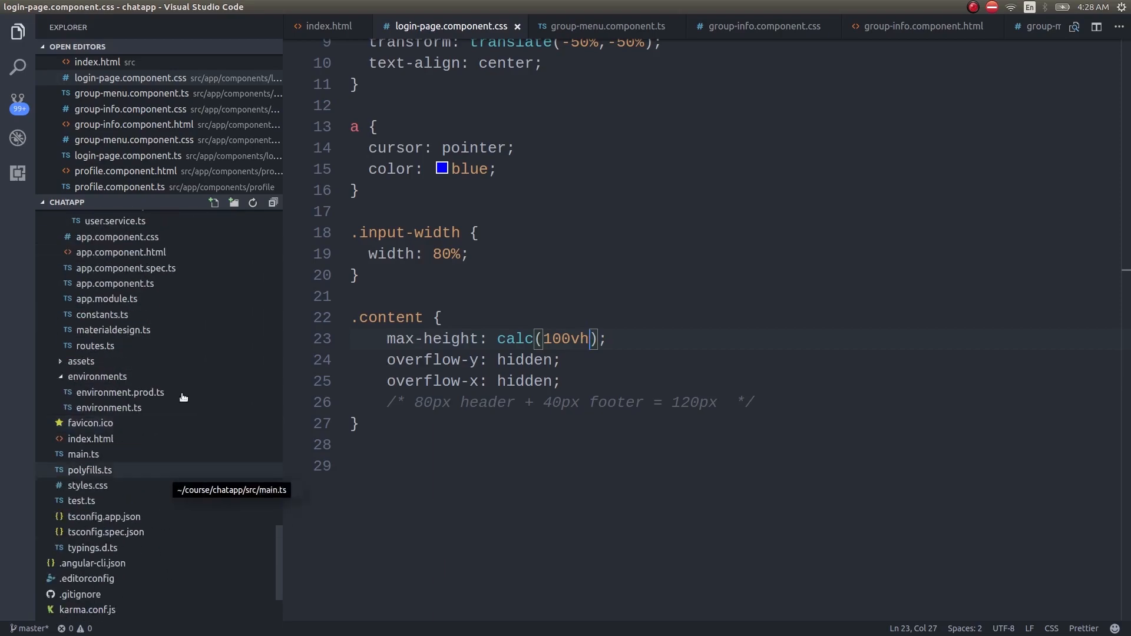
scroll(down, 3)
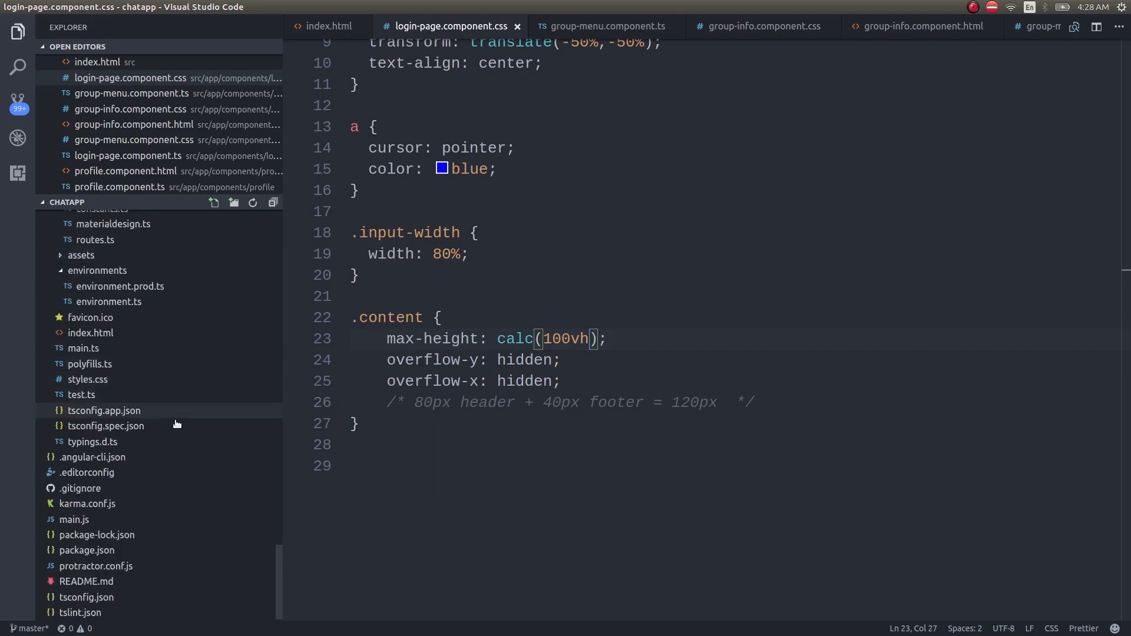
scroll(up, 3)
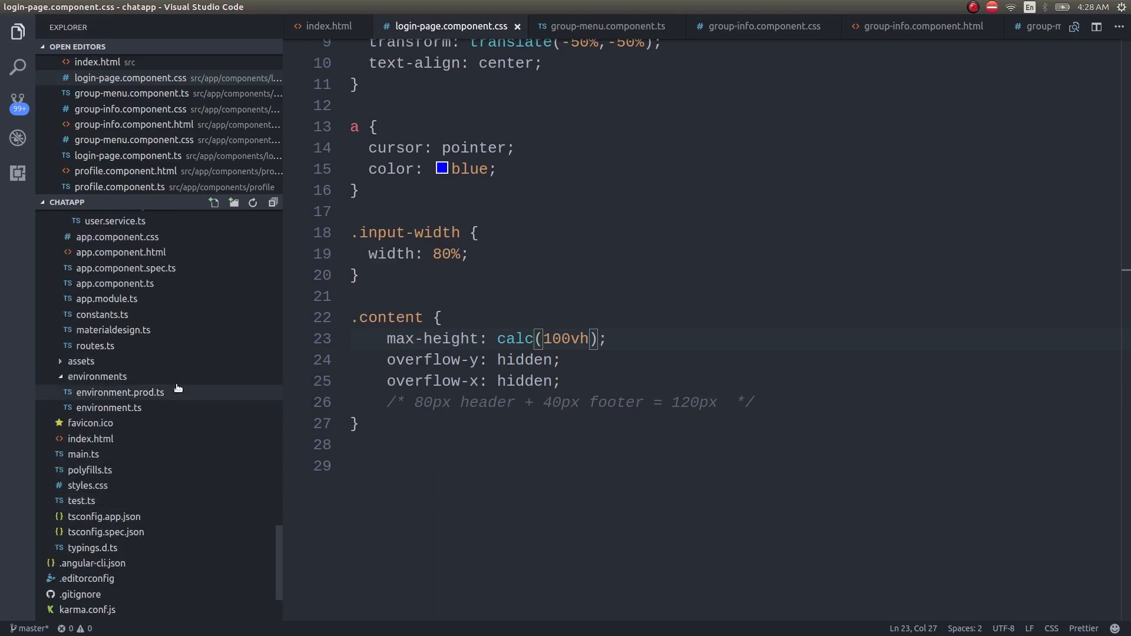
mouse_move(150, 517)
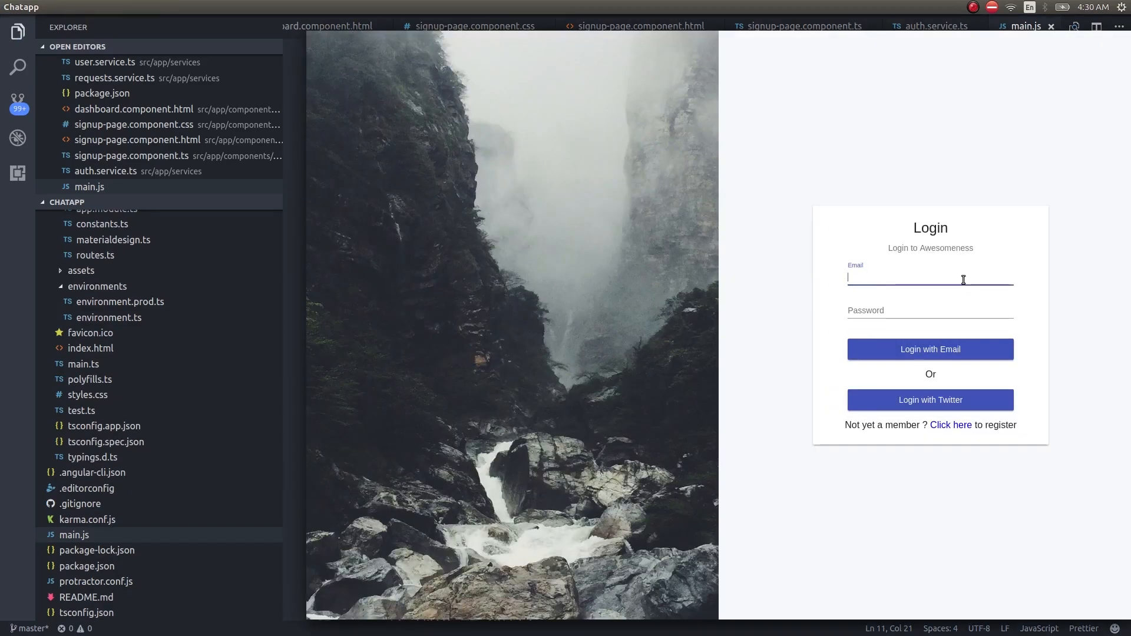
- Sign in as robert@test with the email login to reach the dashboard
text(robert@test.com)
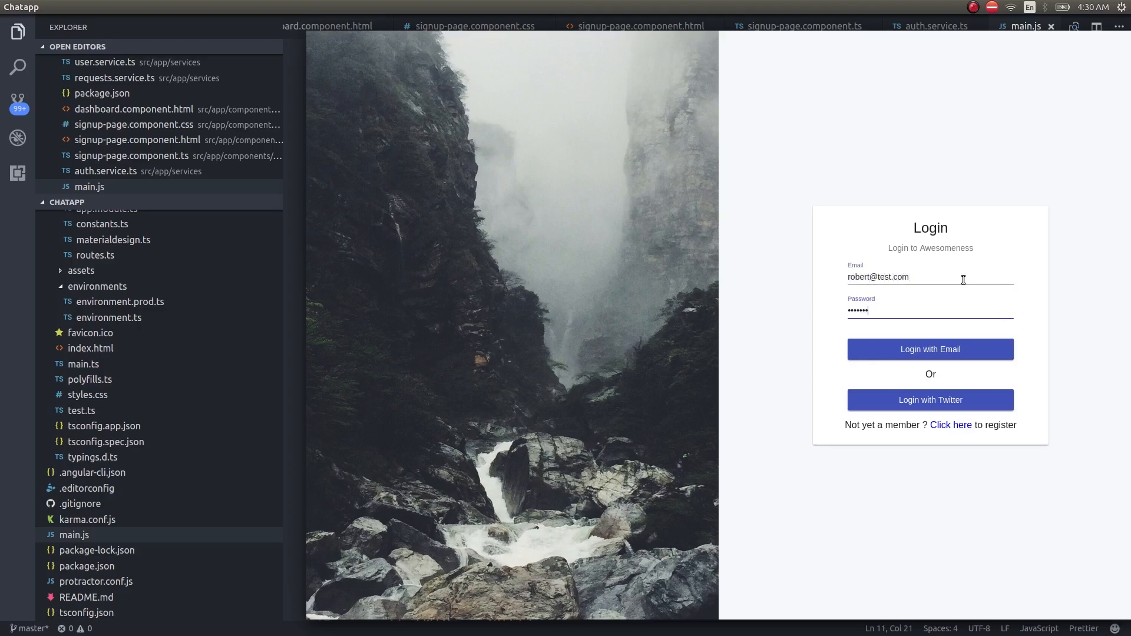
mouse_move(930, 349)
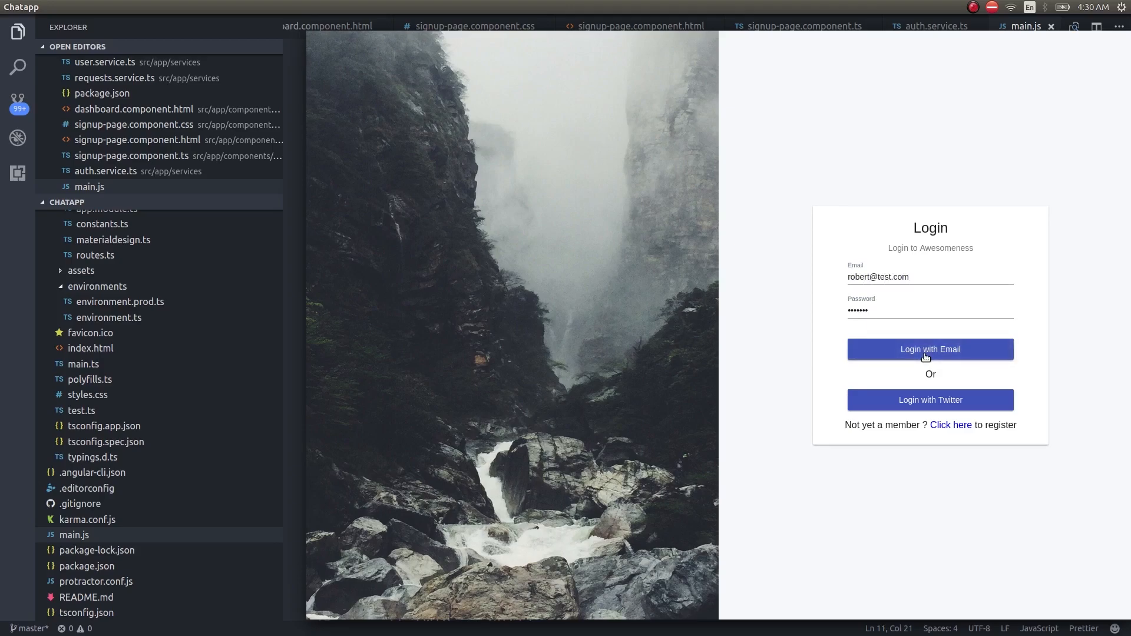
click(929, 349)
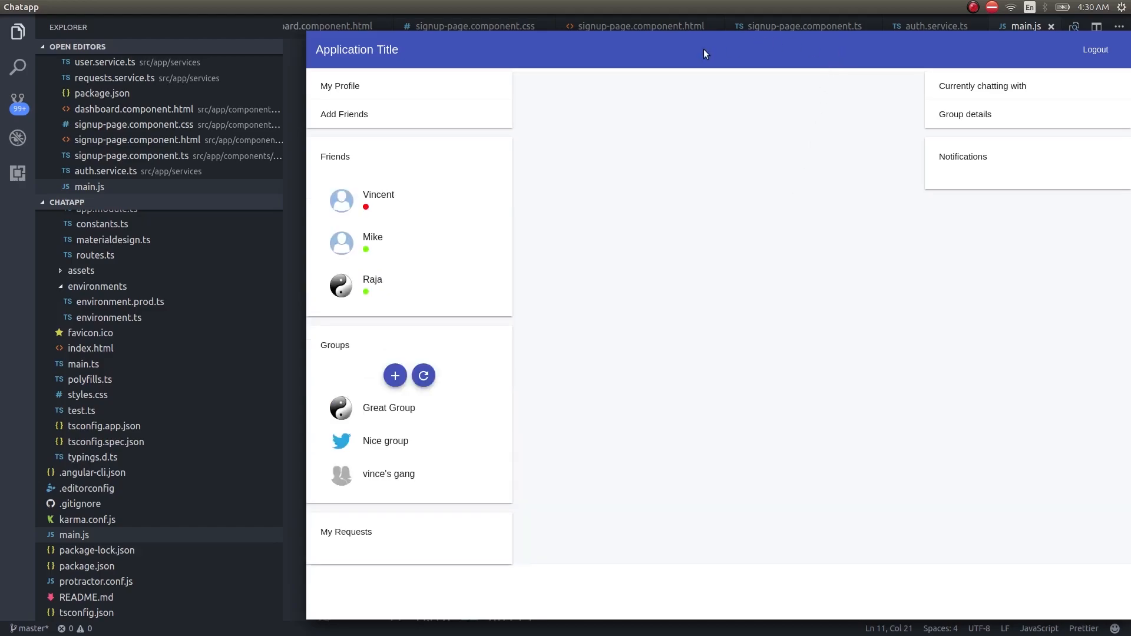
mouse_move(675, 53)
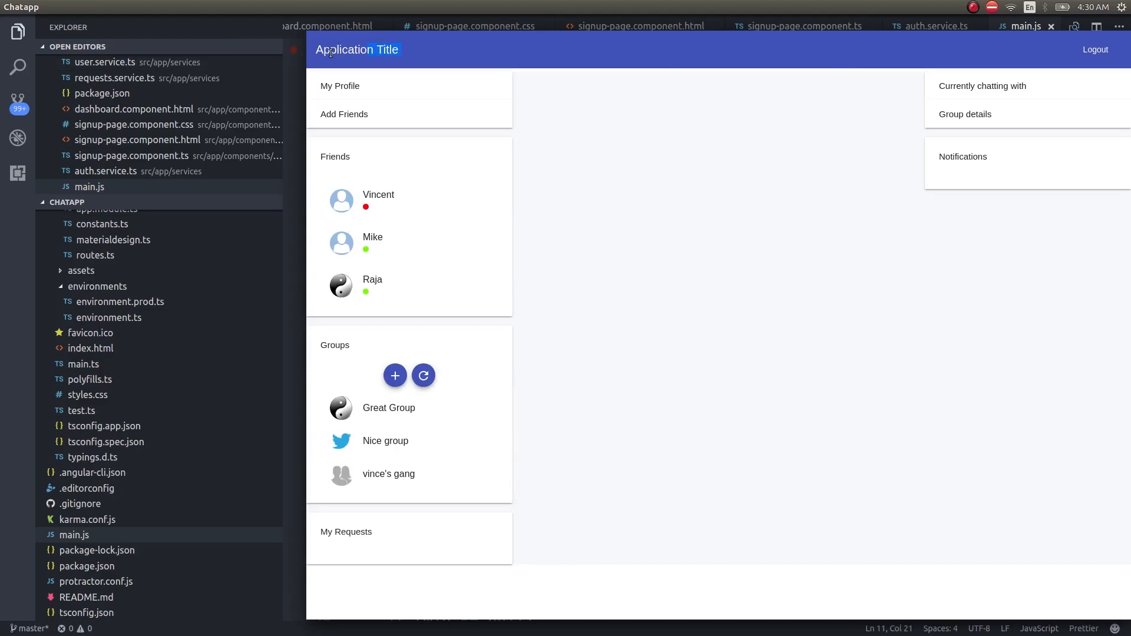
mouse_move(801, 54)
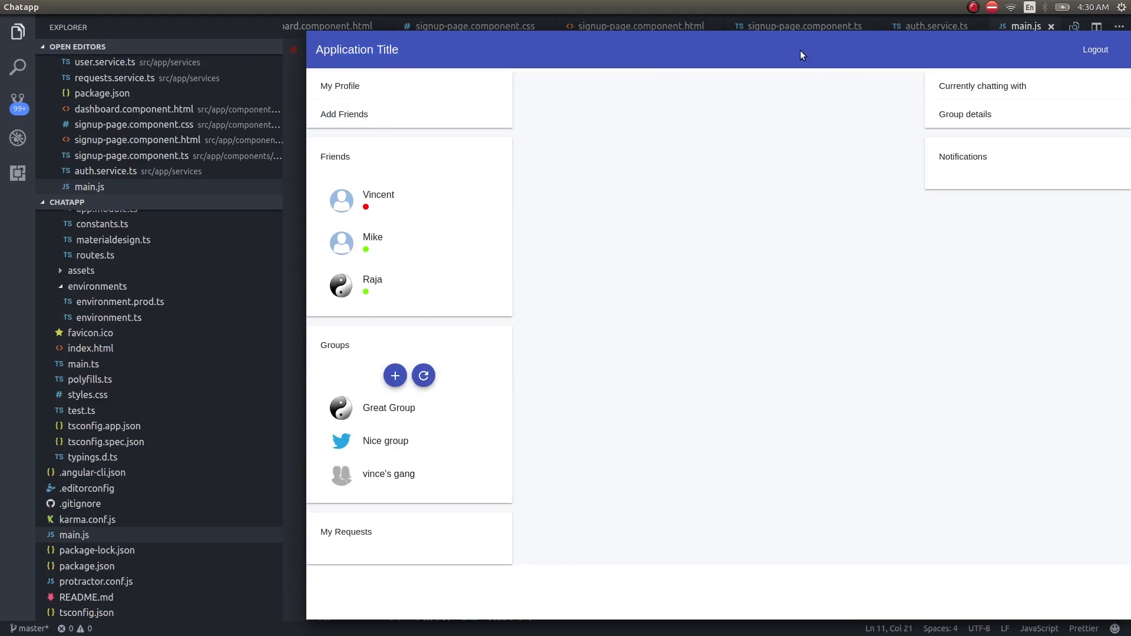
mouse_move(741, 40)
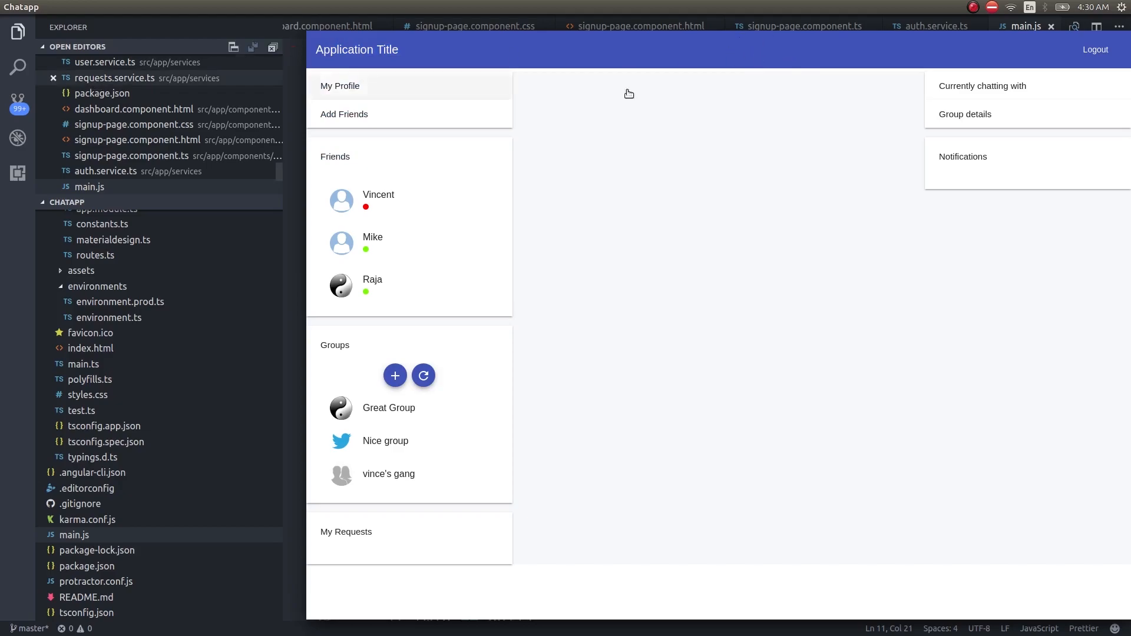
mouse_move(786, 51)
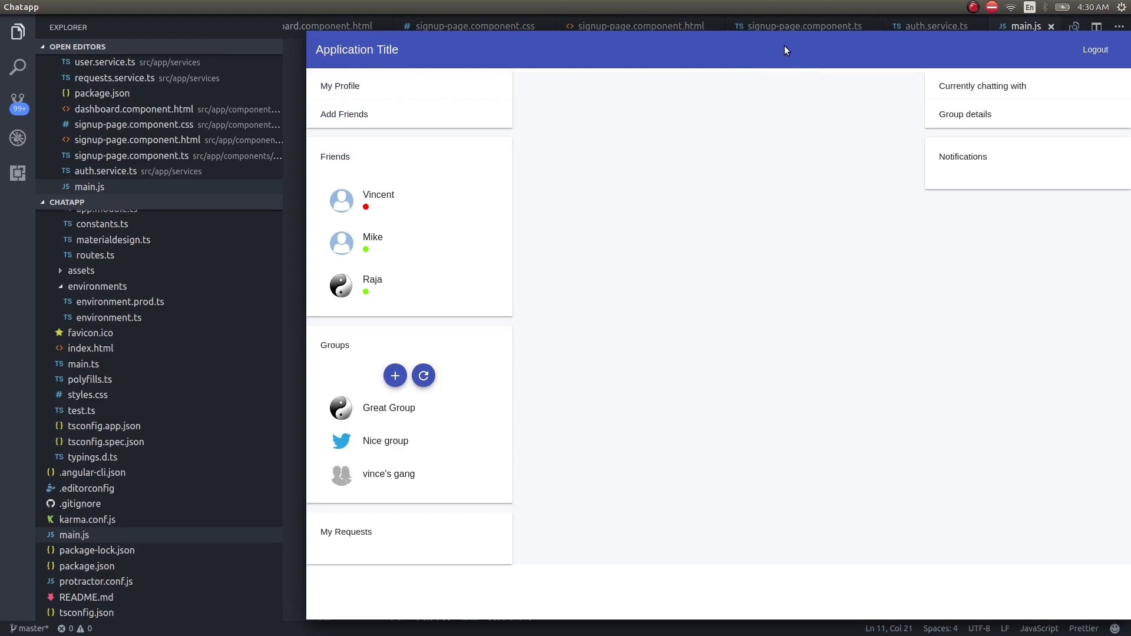
mouse_move(379, 198)
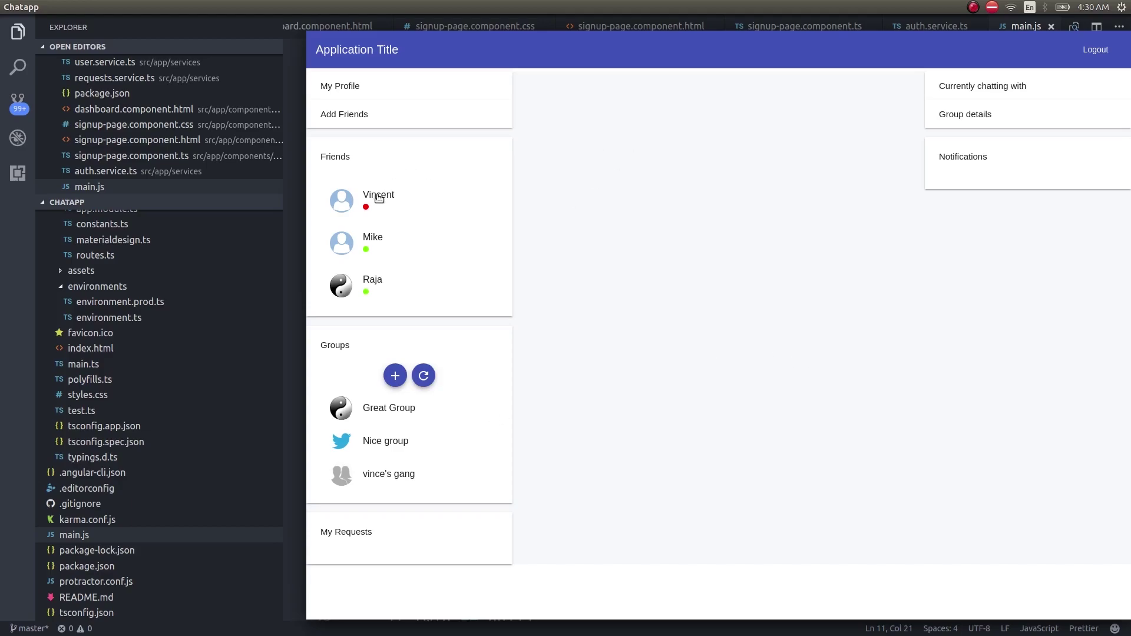
mouse_move(411, 168)
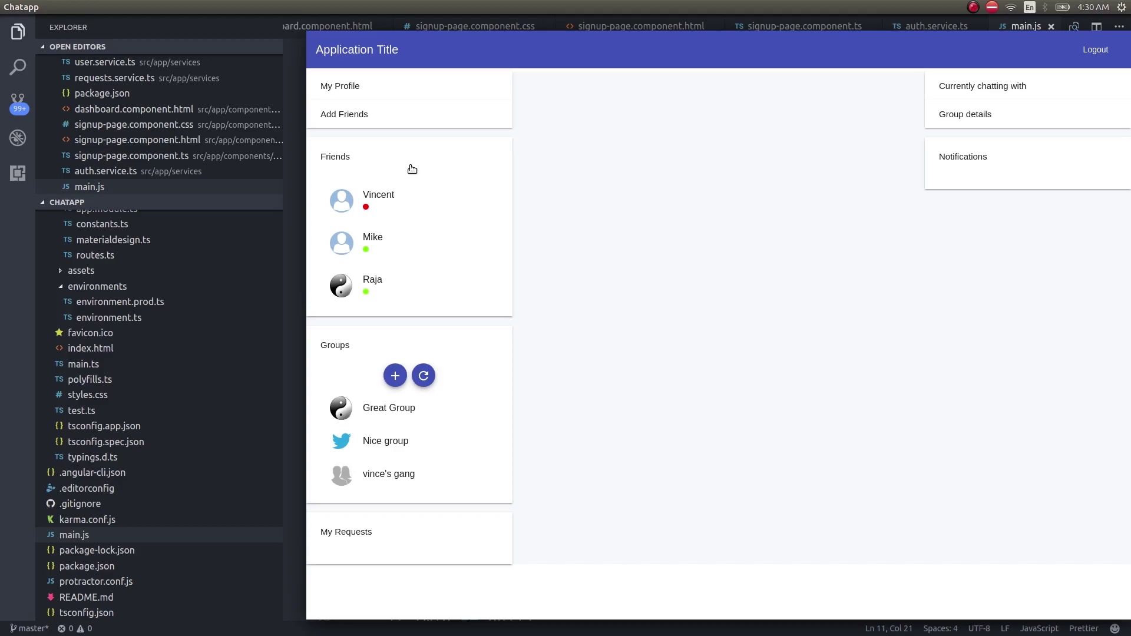
mouse_move(702, 95)
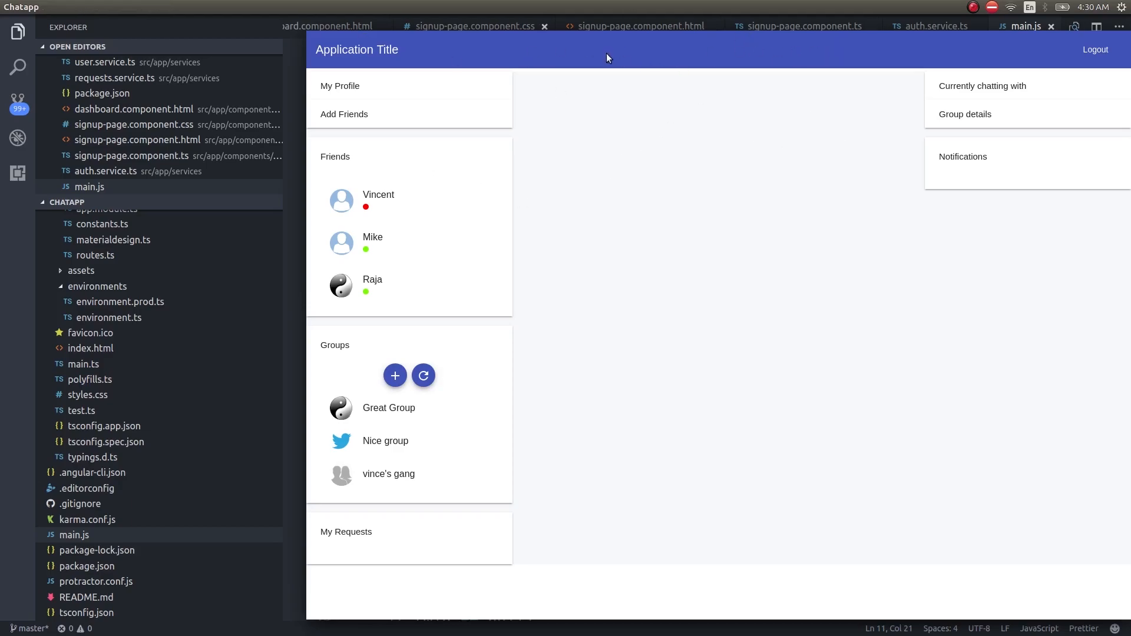
mouse_move(791, 110)
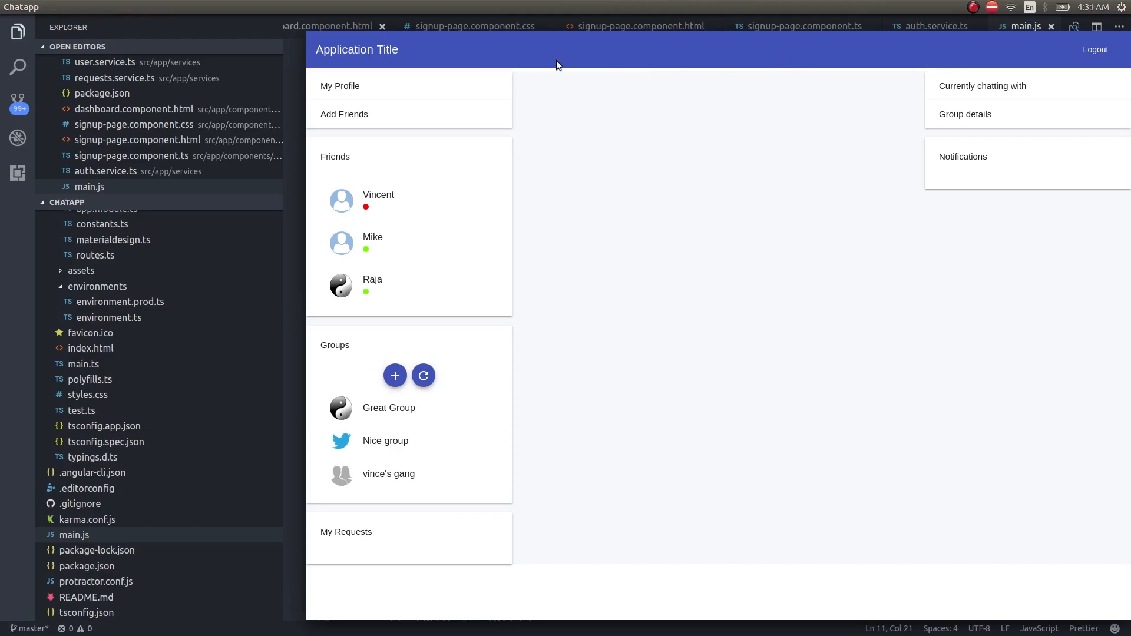
mouse_move(583, 47)
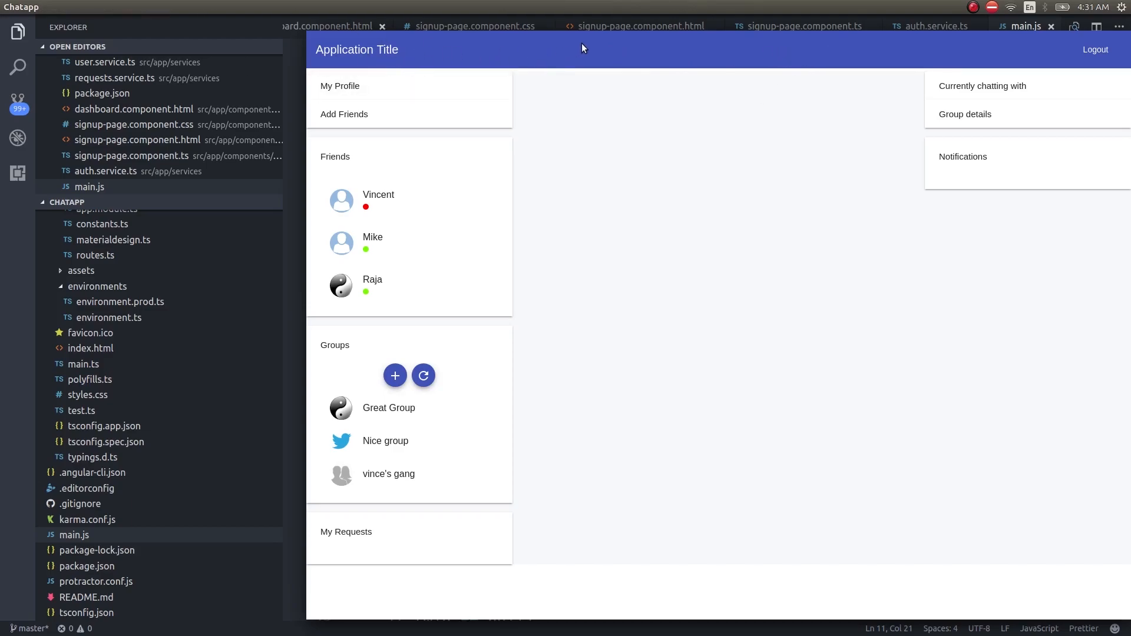
mouse_move(615, 50)
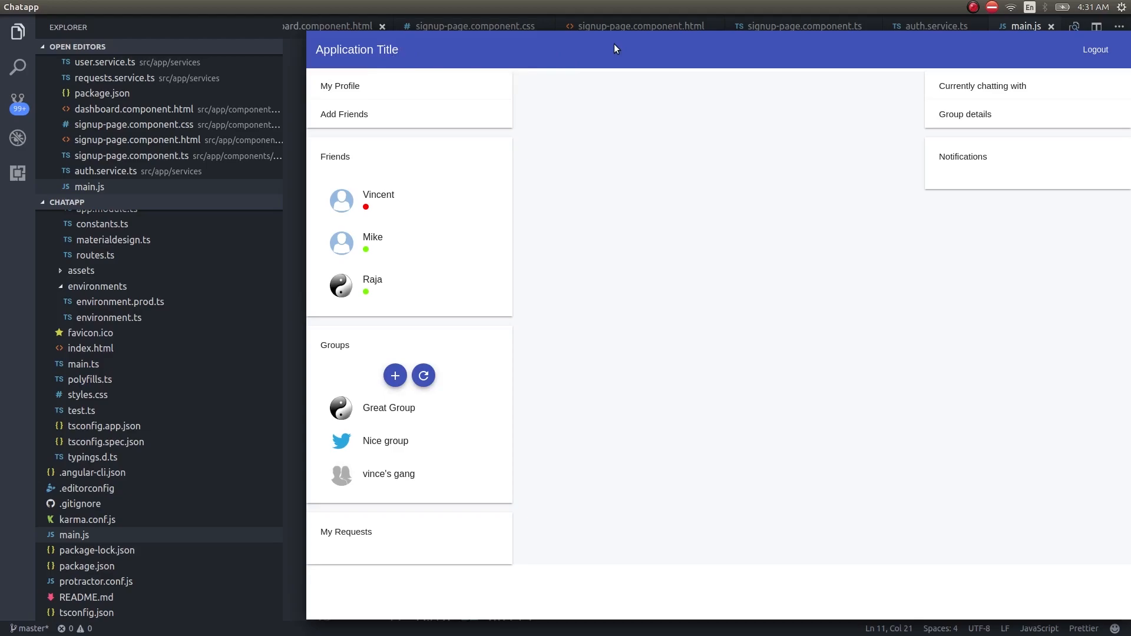
mouse_move(1095, 50)
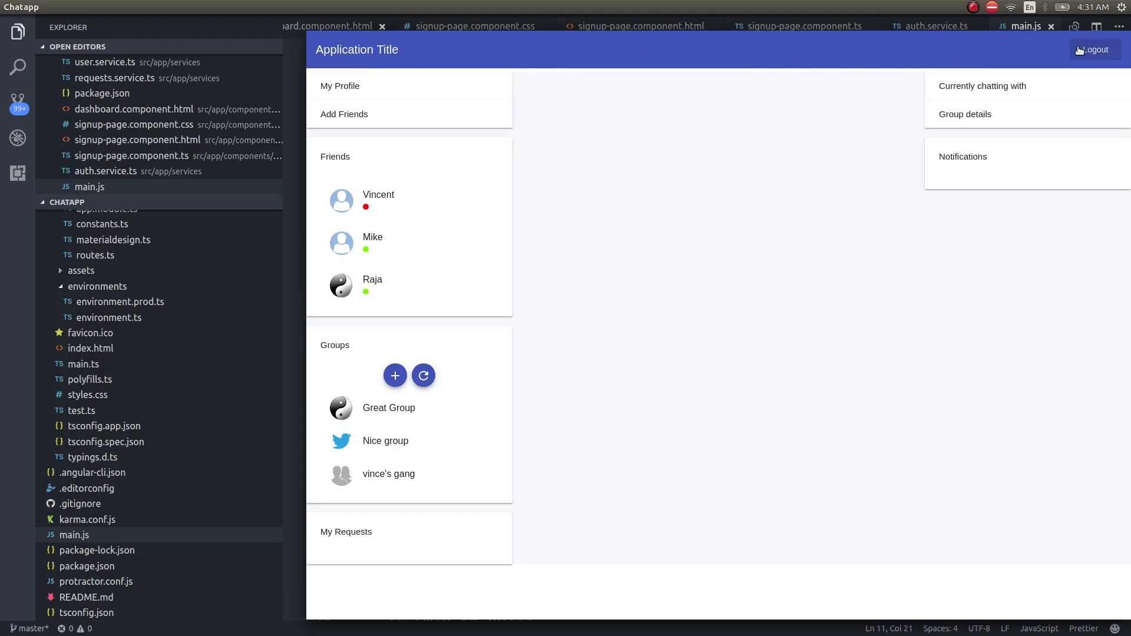